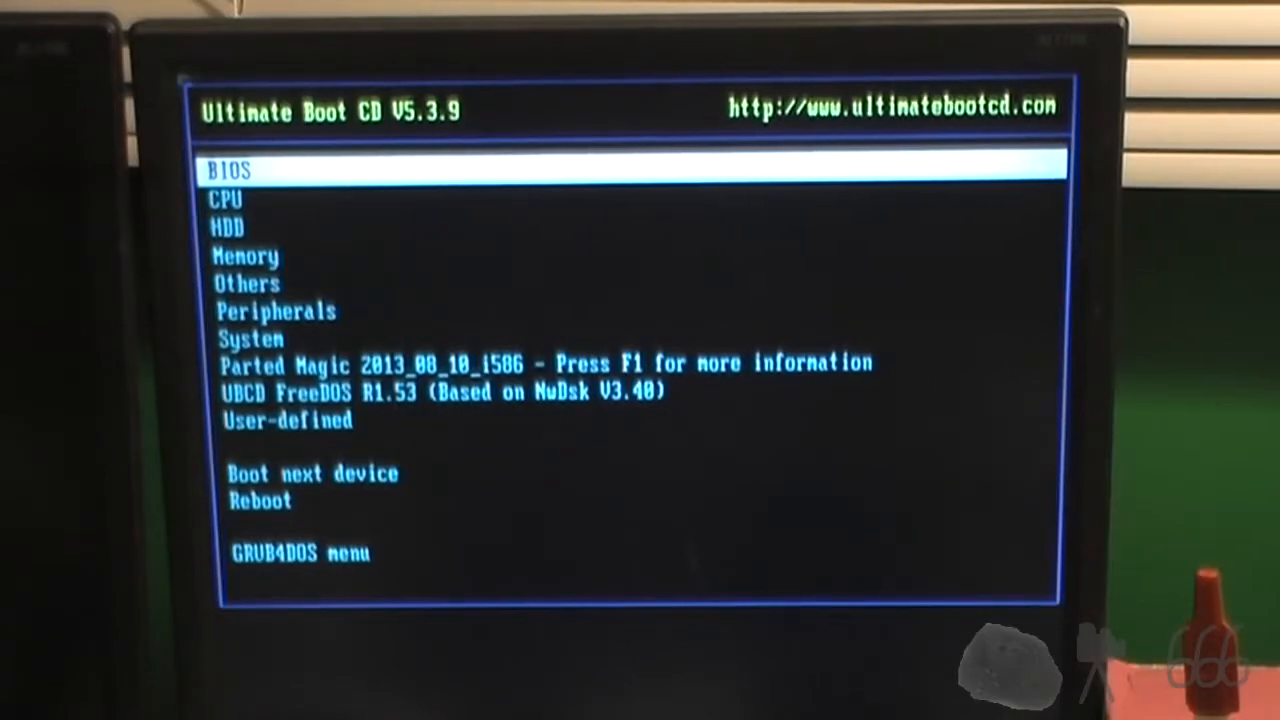
# - Select the 37.27 GiB disk /dev/sda with its single NTFS partition in GParted
pyautogui.press('Down')
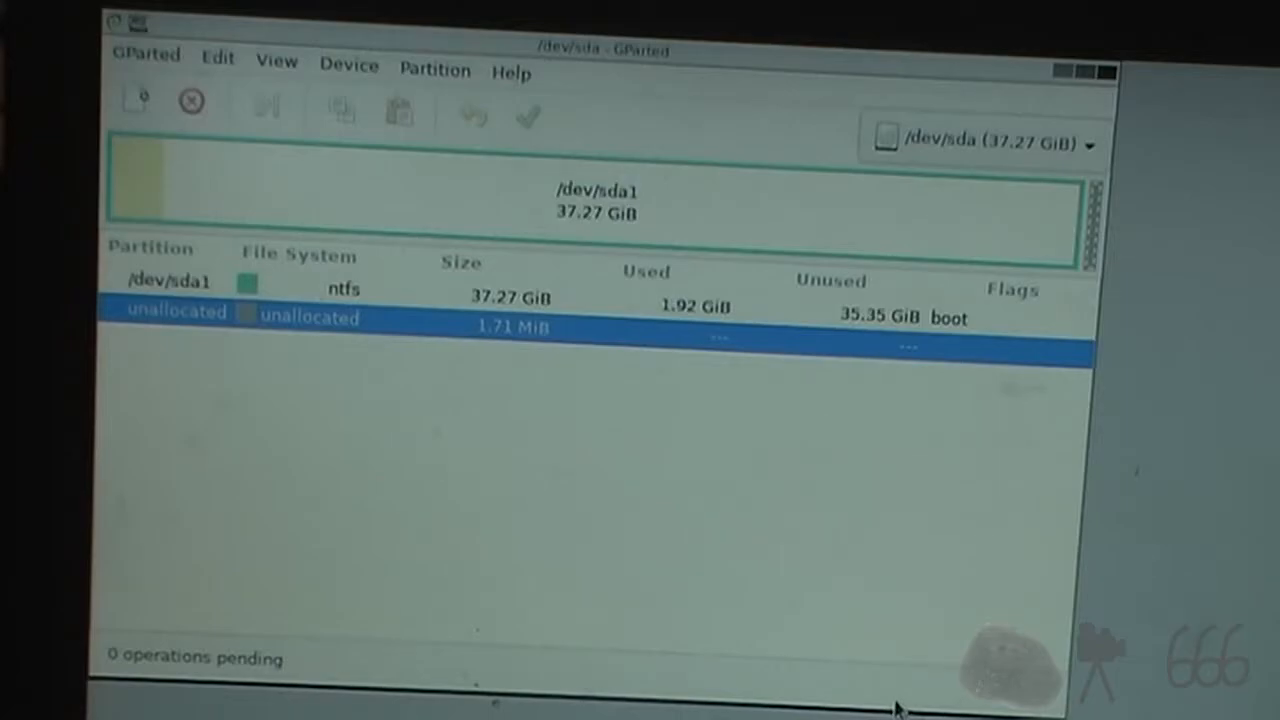
pyautogui.moveTo(516, 308)
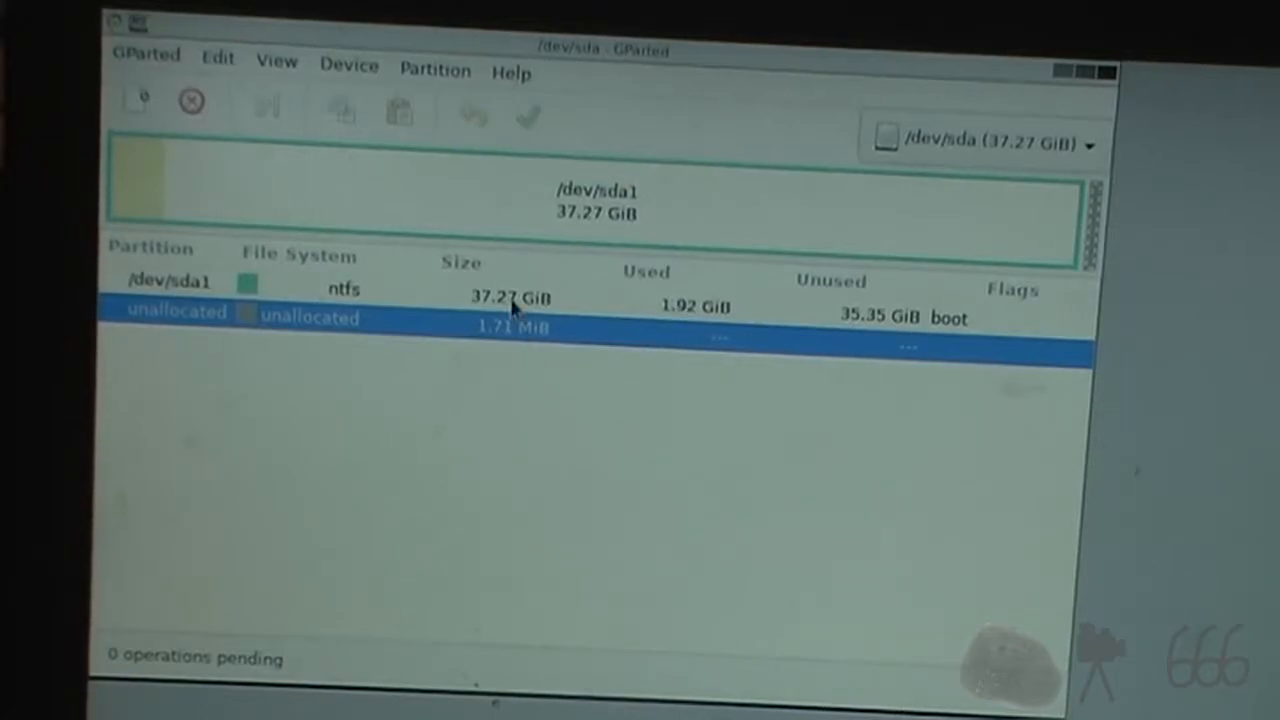
# - Delete the NTFS partition /dev/sda1 and apply, leaving all 37.27 GiB unallocated
pyautogui.click(170, 284)
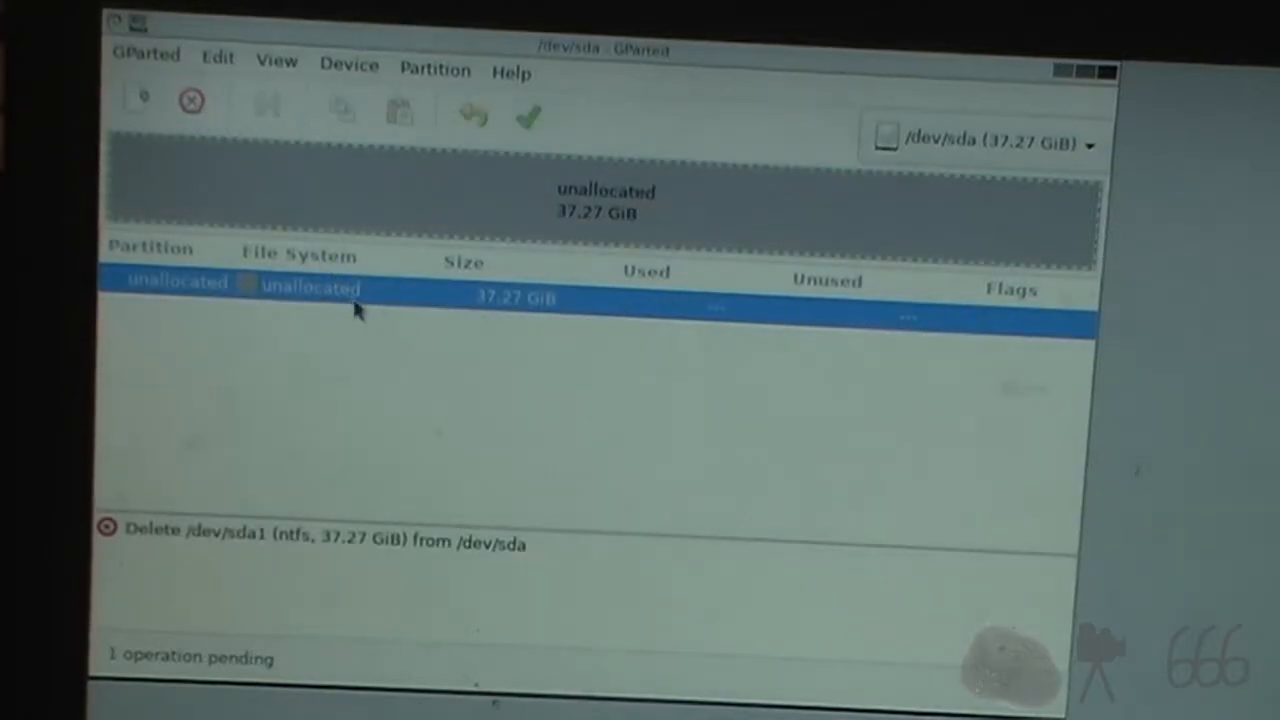
pyautogui.click(528, 114)
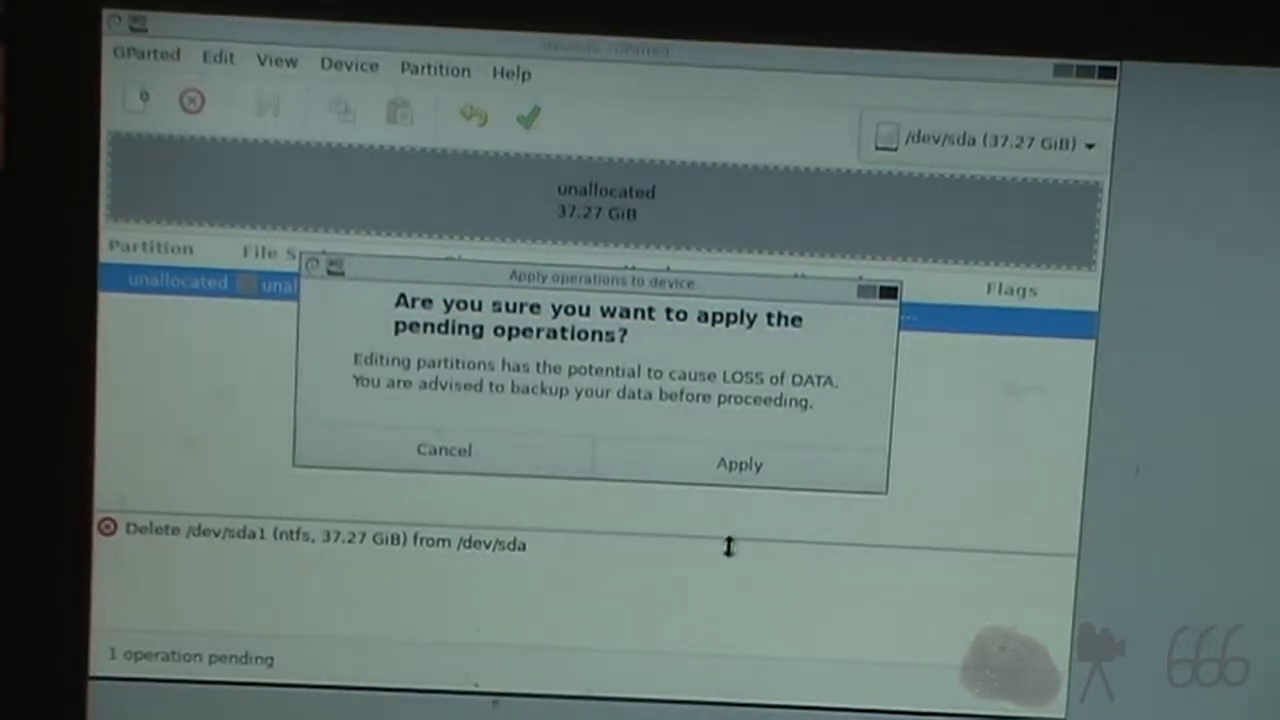
pyautogui.click(738, 464)
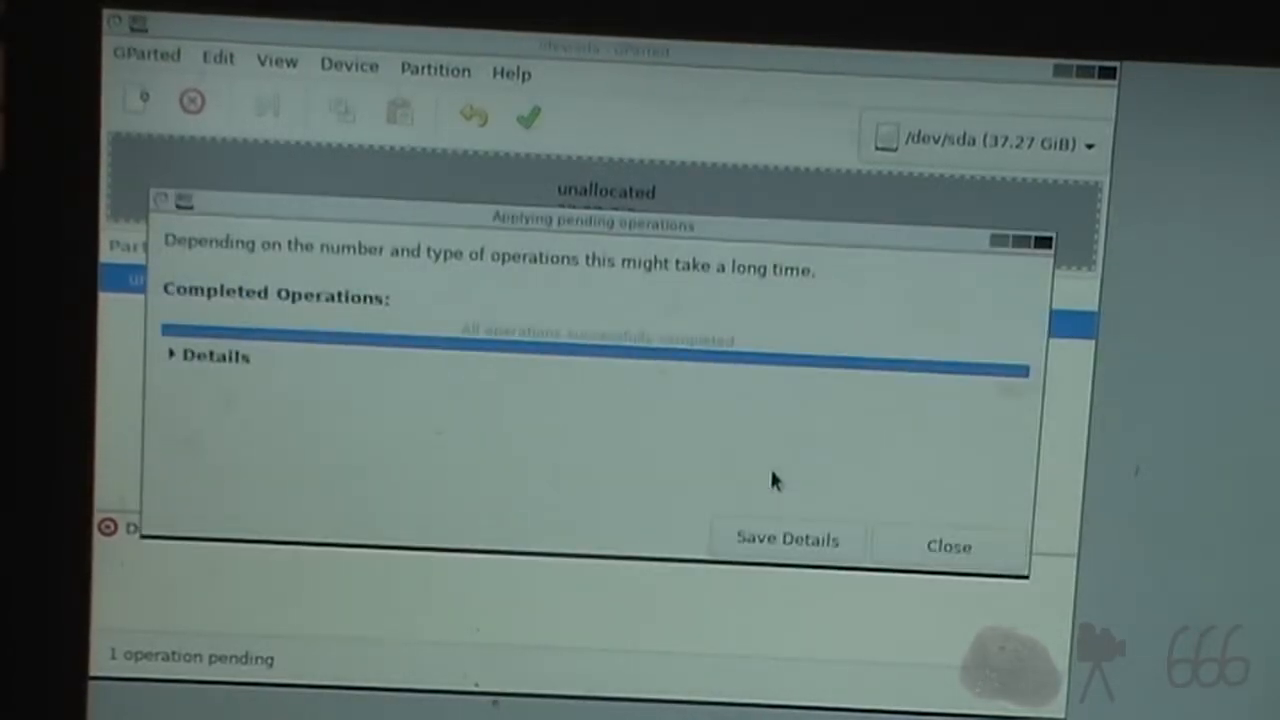
pyautogui.click(946, 546)
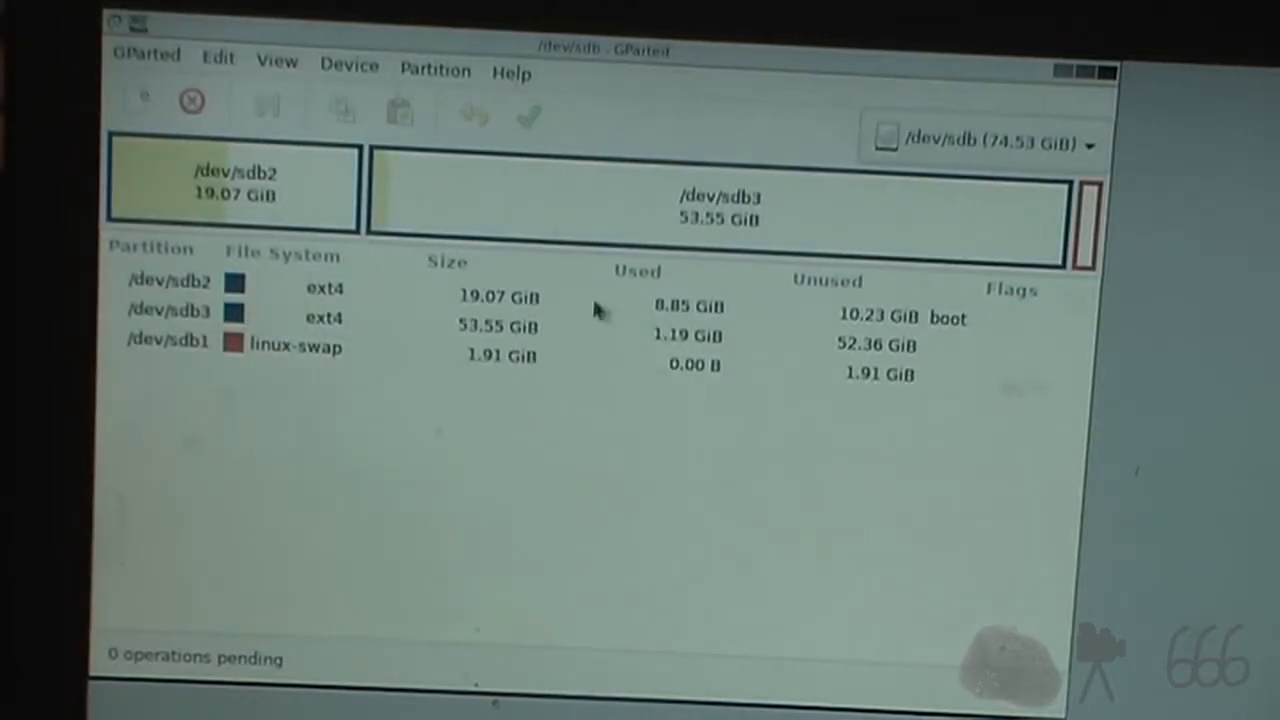
pyautogui.moveTo(190, 218)
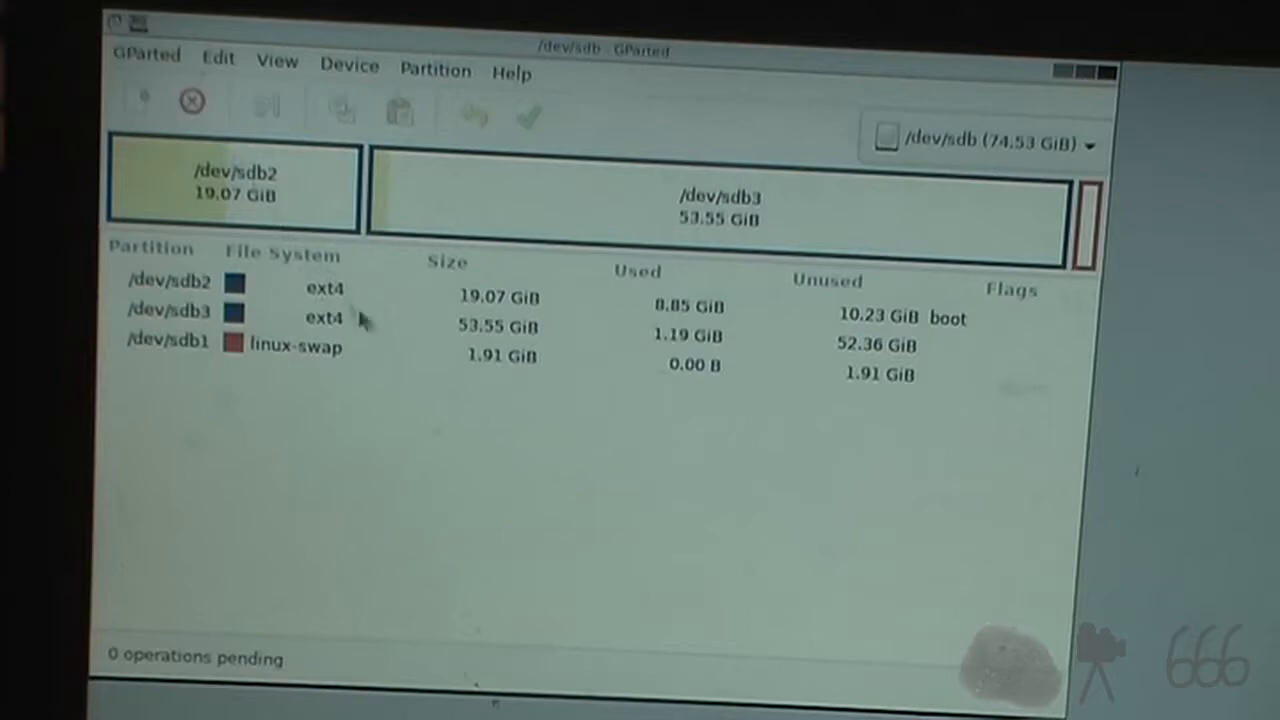
pyautogui.moveTo(500, 344)
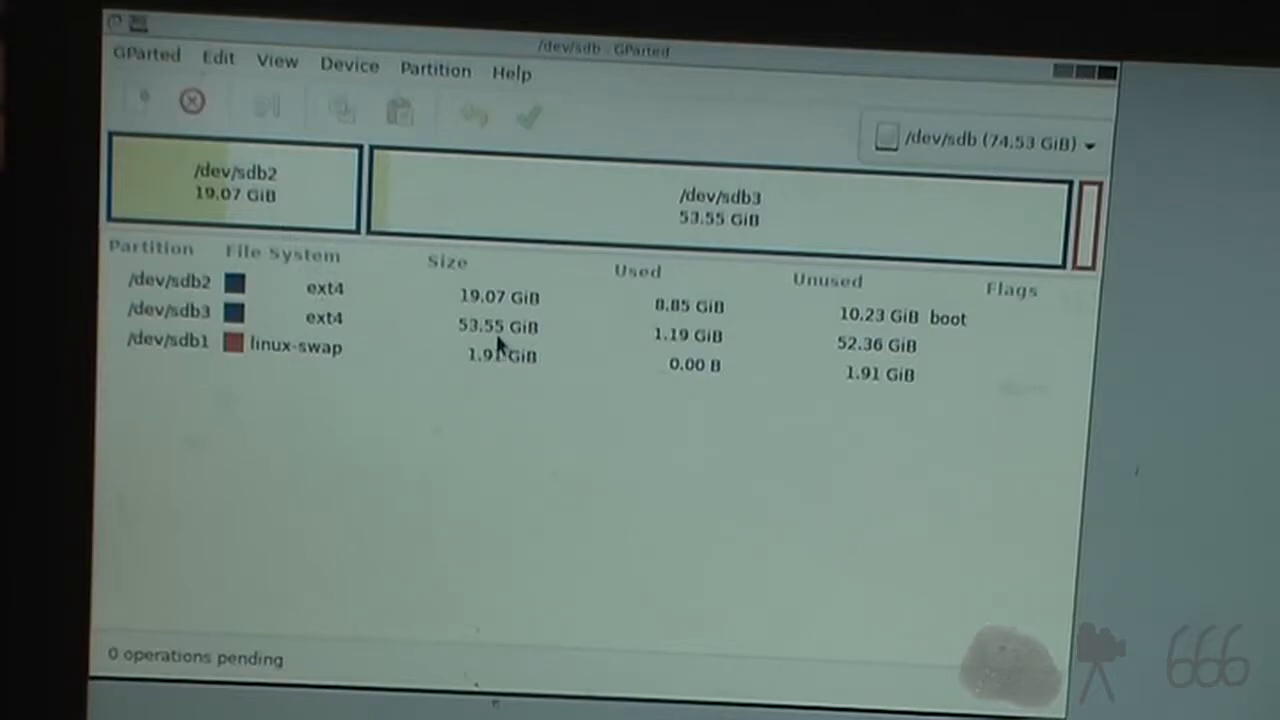
# - Select the 53.55 GiB ext4 partition /dev/sdb3 for resizing
pyautogui.click(490, 316)
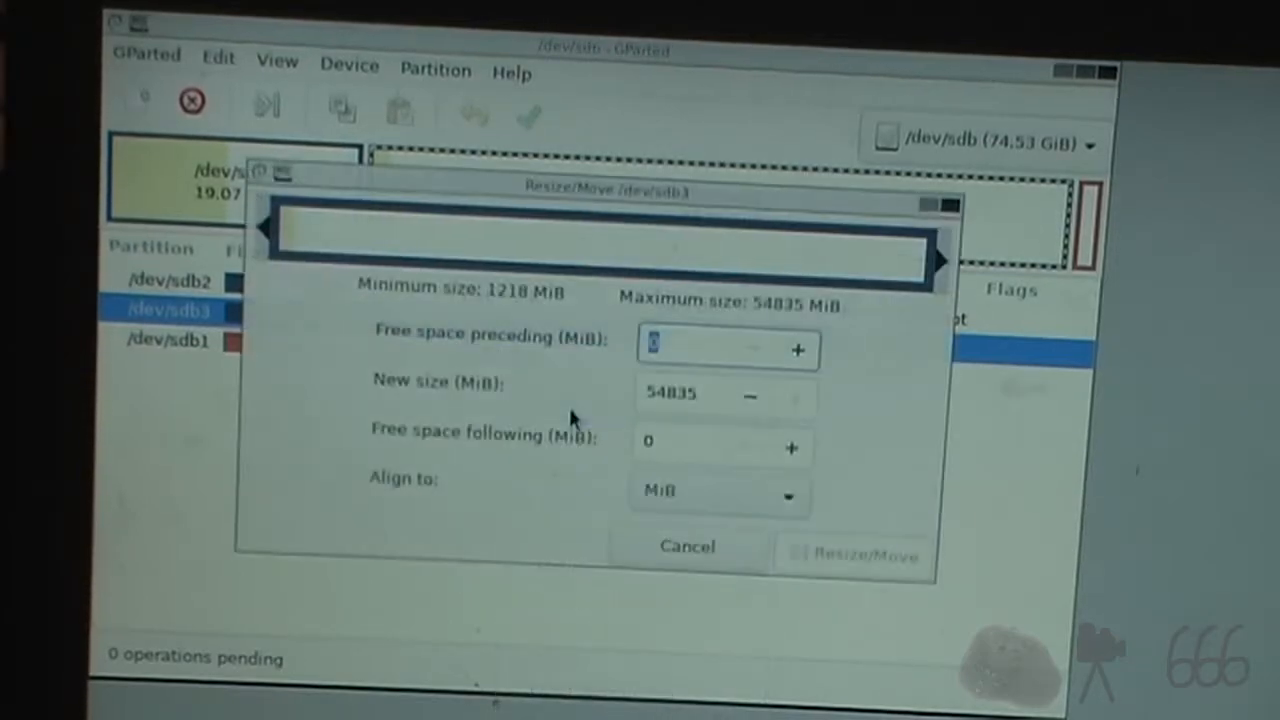
pyautogui.moveTo(620, 470)
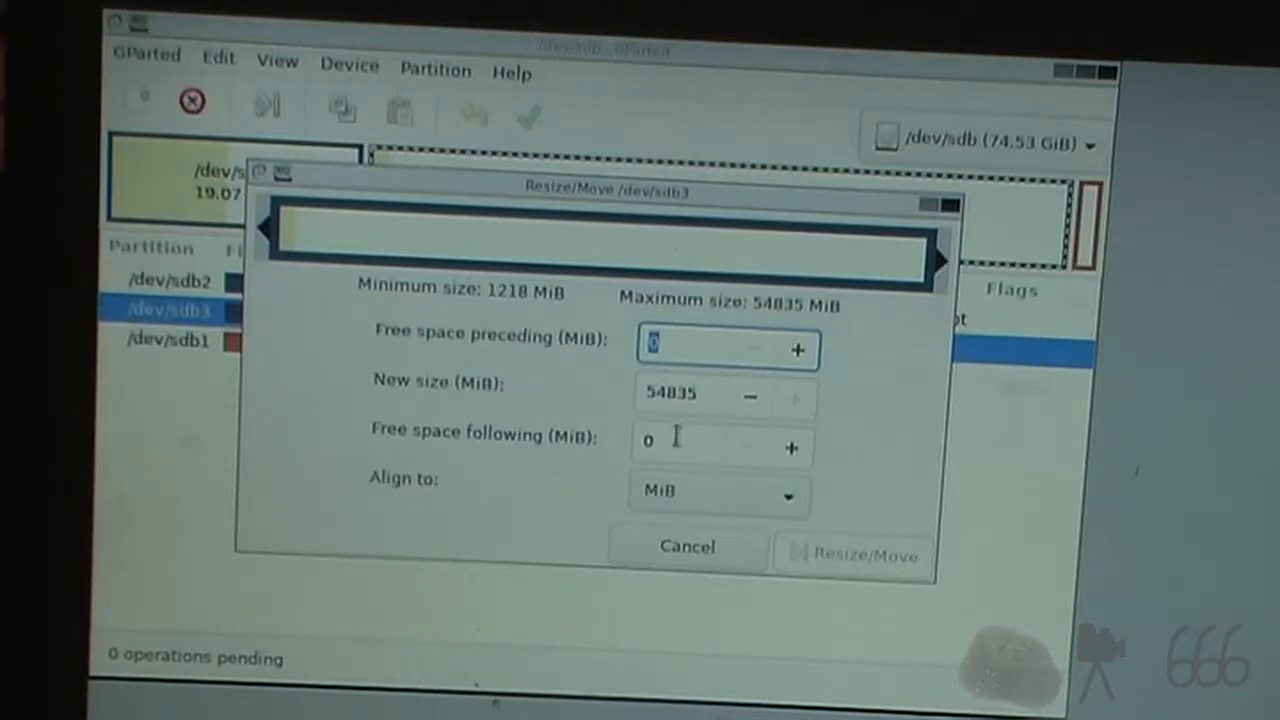
pyautogui.moveTo(670, 392)
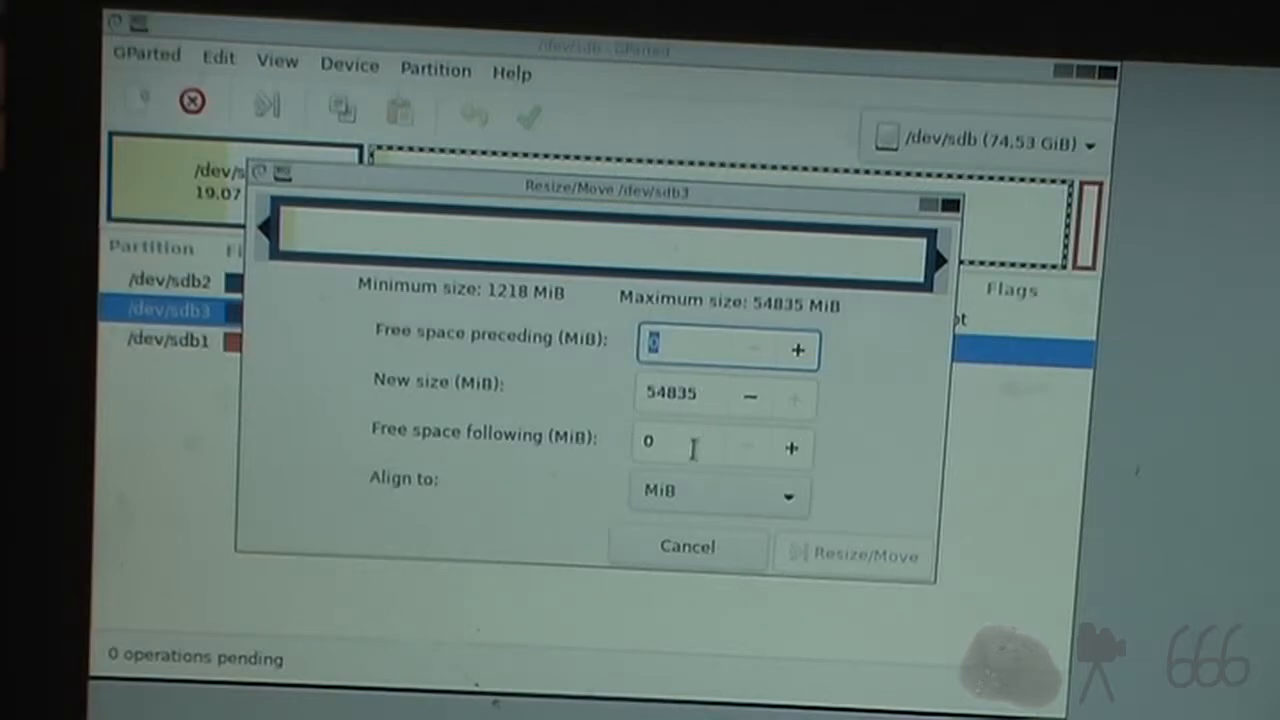
# - Shrink /dev/sdb3 to 13.55 GiB by setting 40960 MiB free space following
pyautogui.click(720, 448)
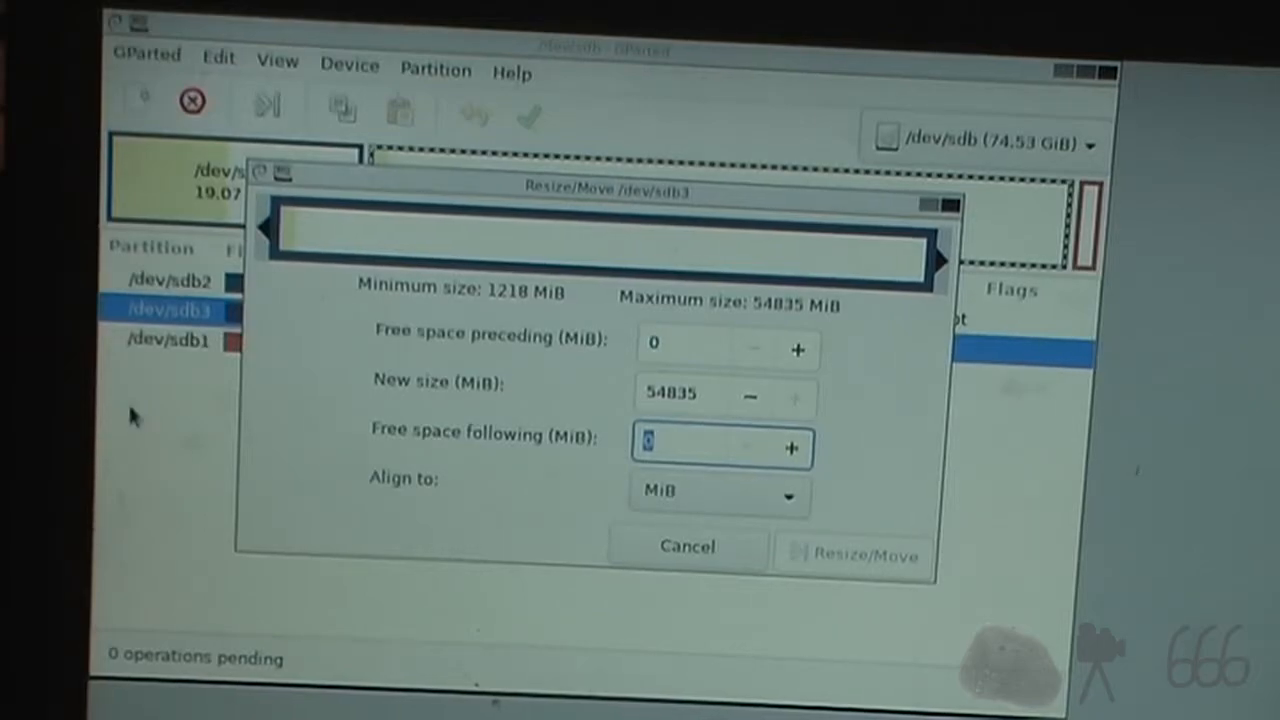
pyautogui.write('40960')
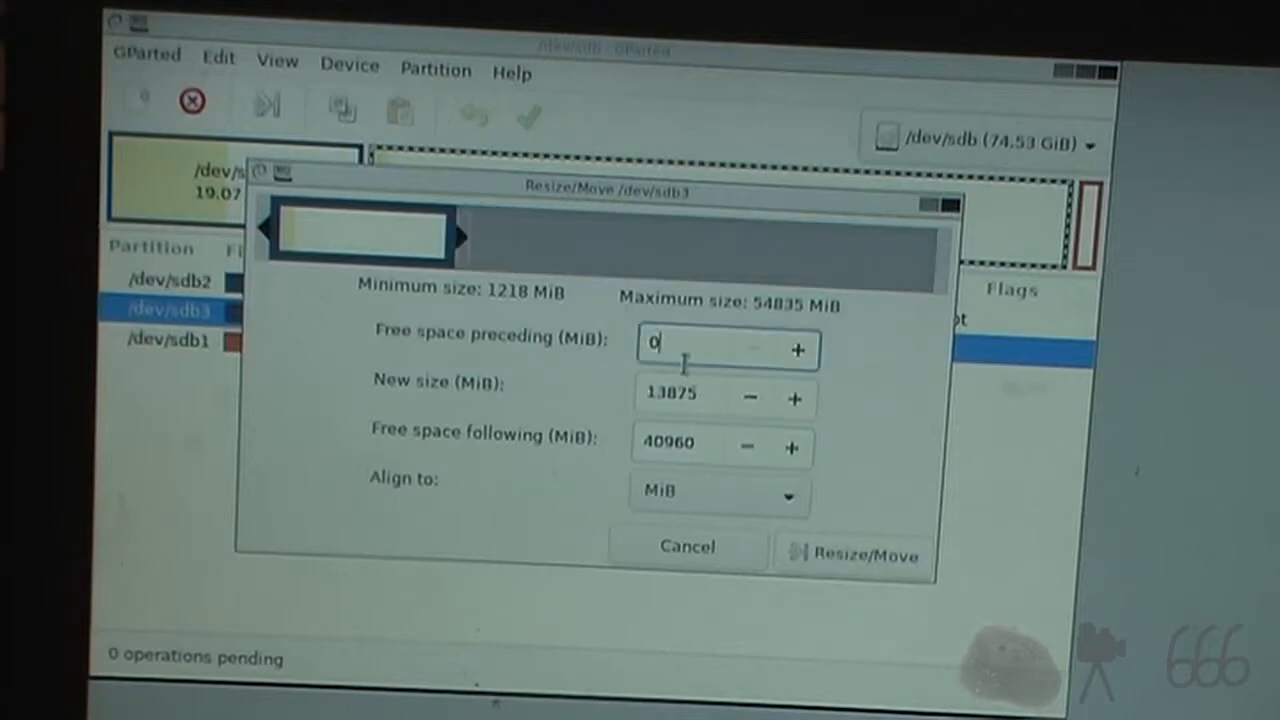
pyautogui.click(852, 554)
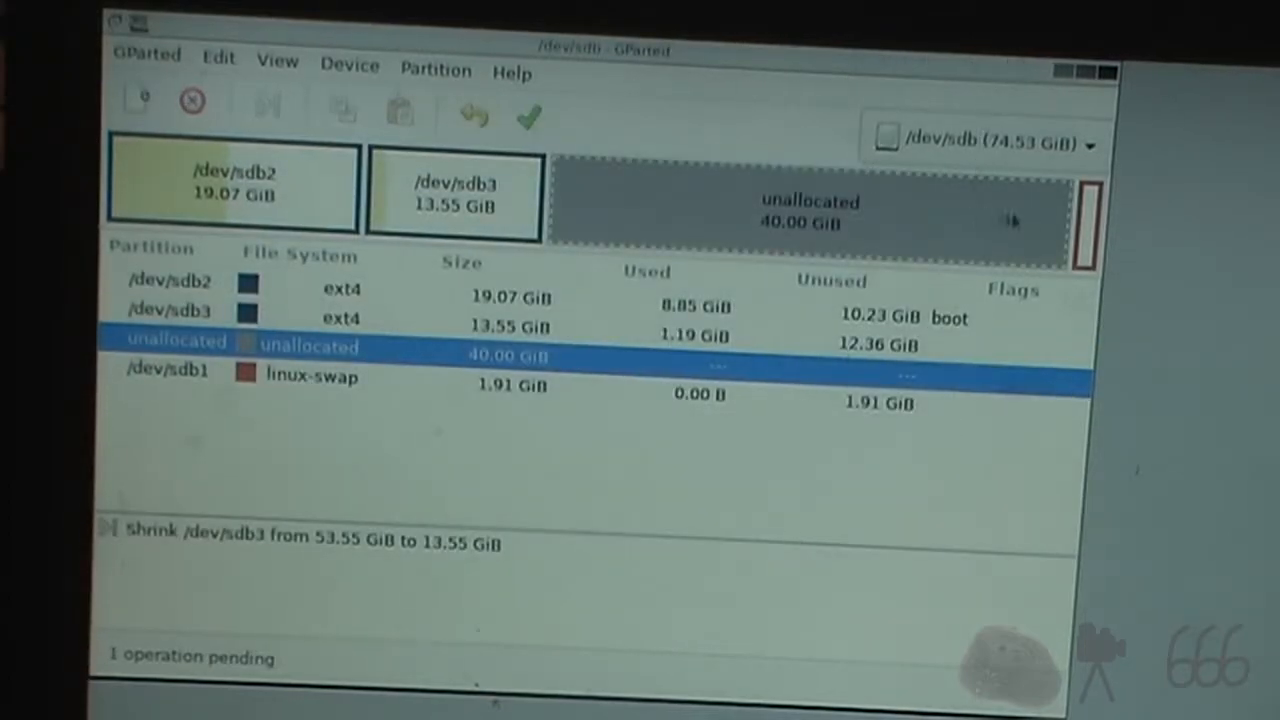
pyautogui.moveTo(618, 418)
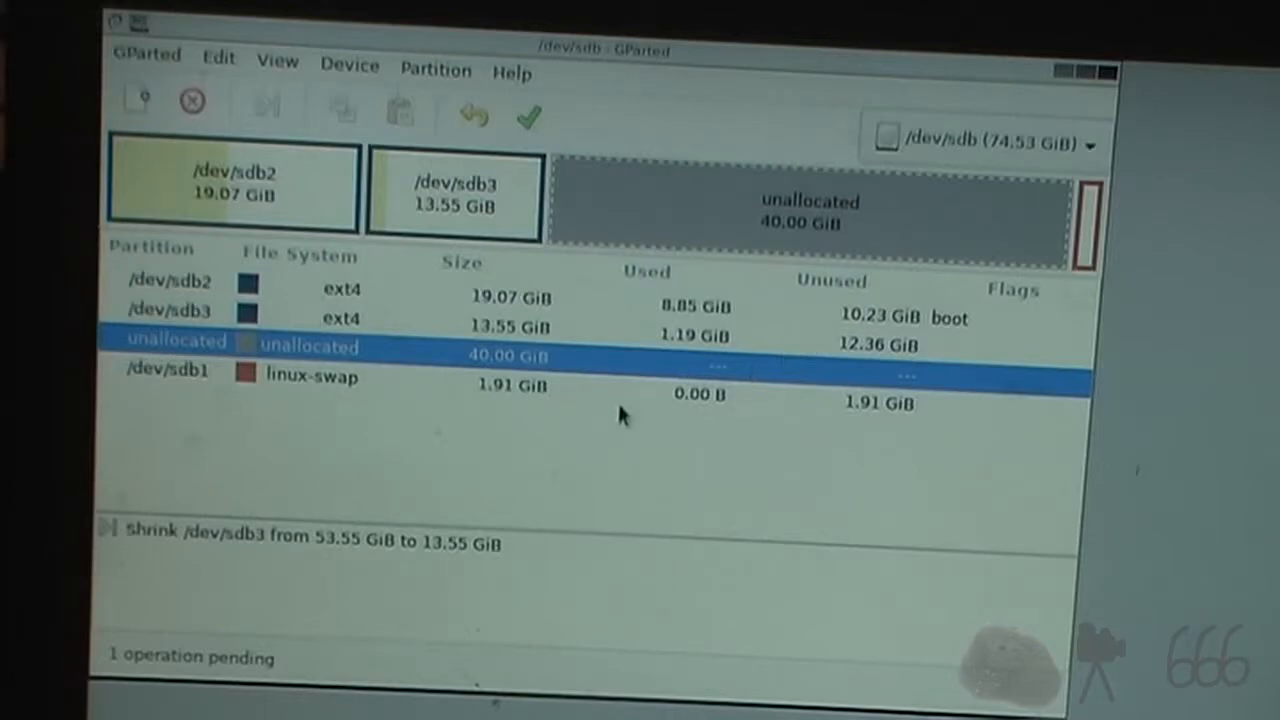
pyautogui.moveTo(640, 388)
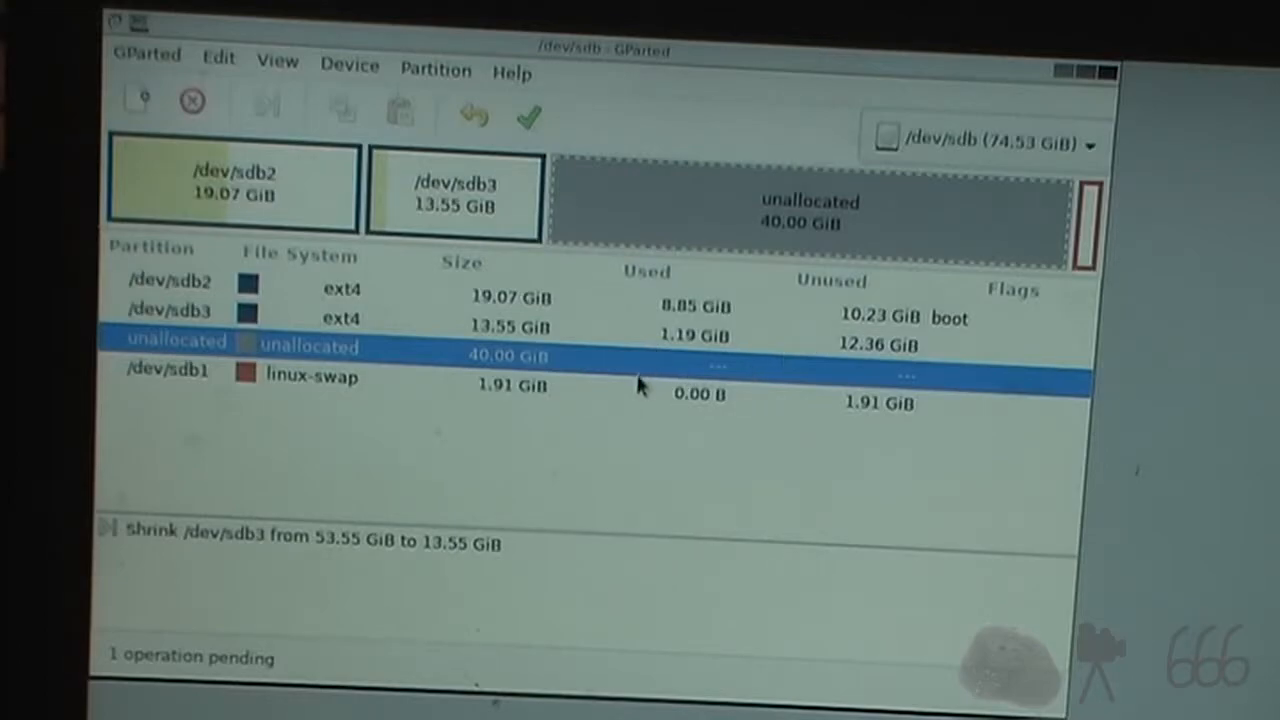
pyautogui.moveTo(538, 528)
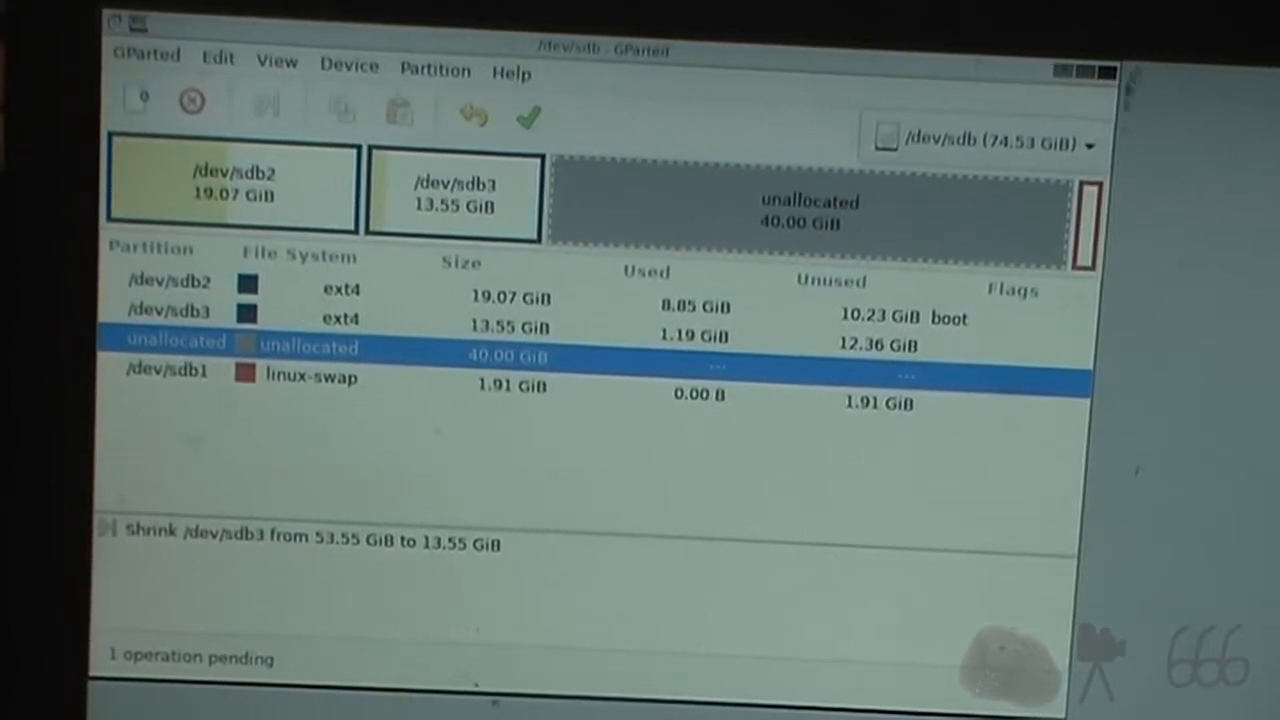
pyautogui.click(170, 370)
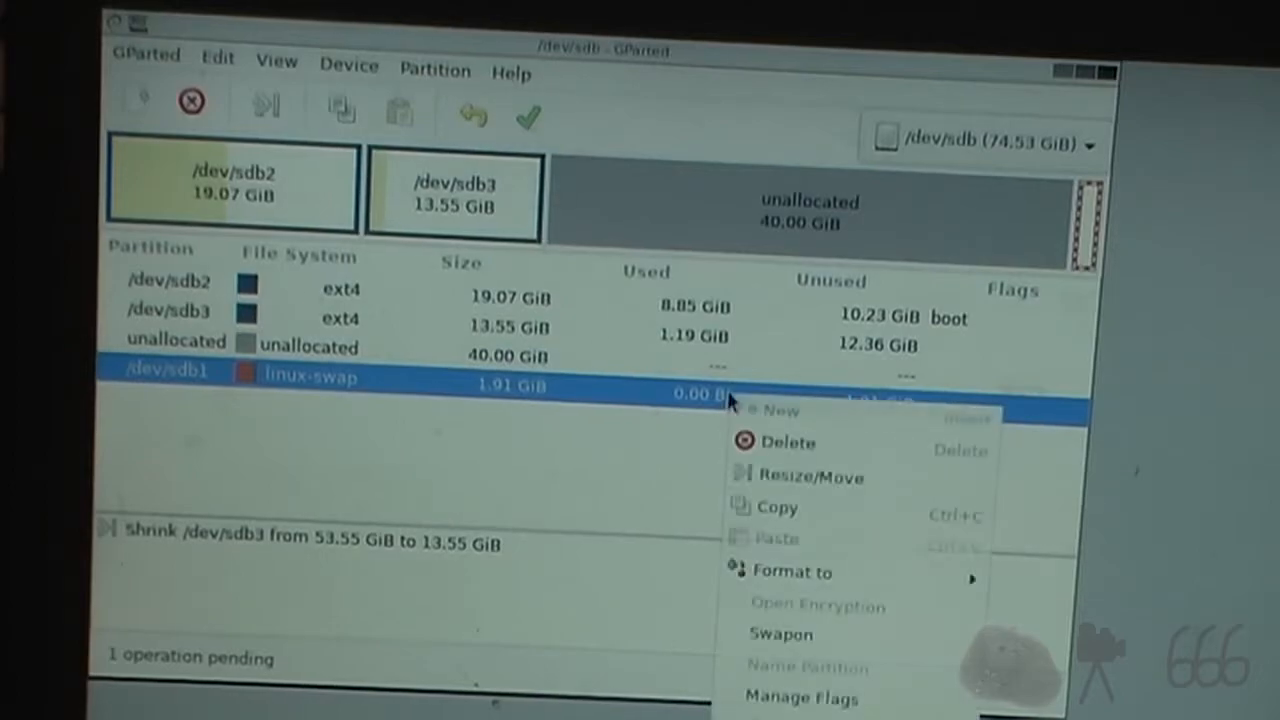
# - Queue moving the linux-swap partition left with 0 free space preceding and start applying both operations
pyautogui.click(812, 476)
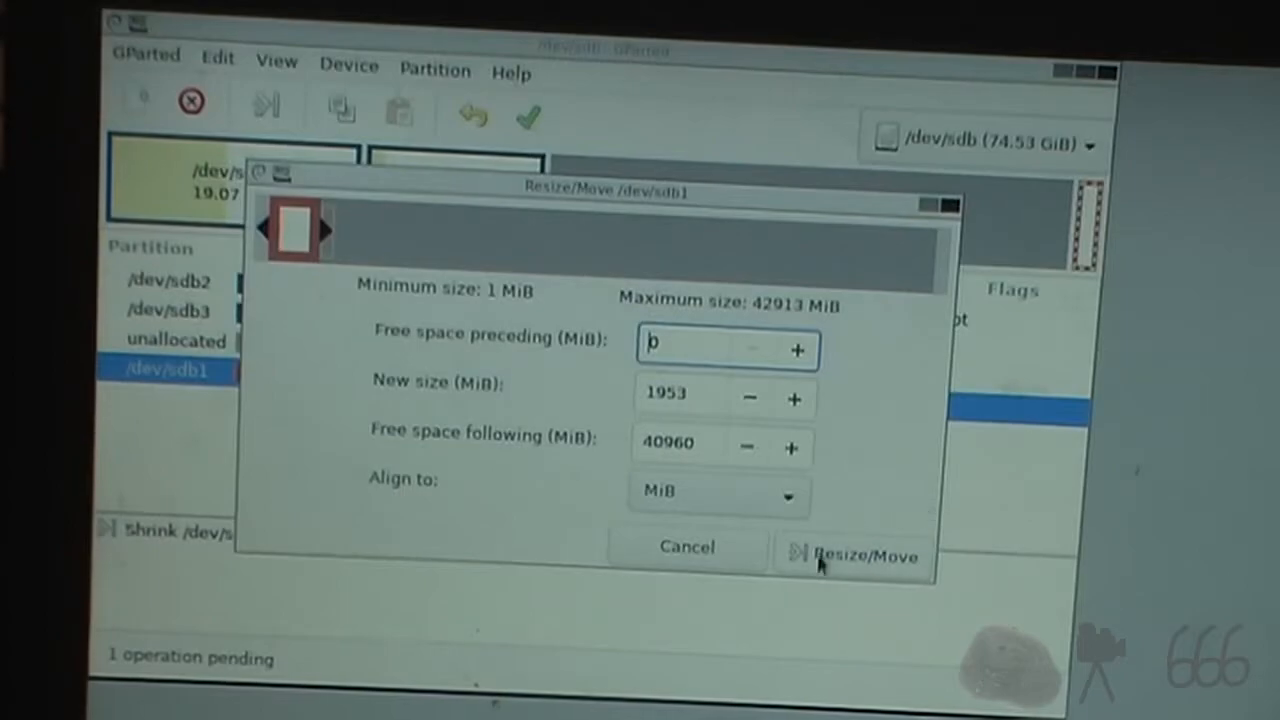
pyautogui.click(856, 556)
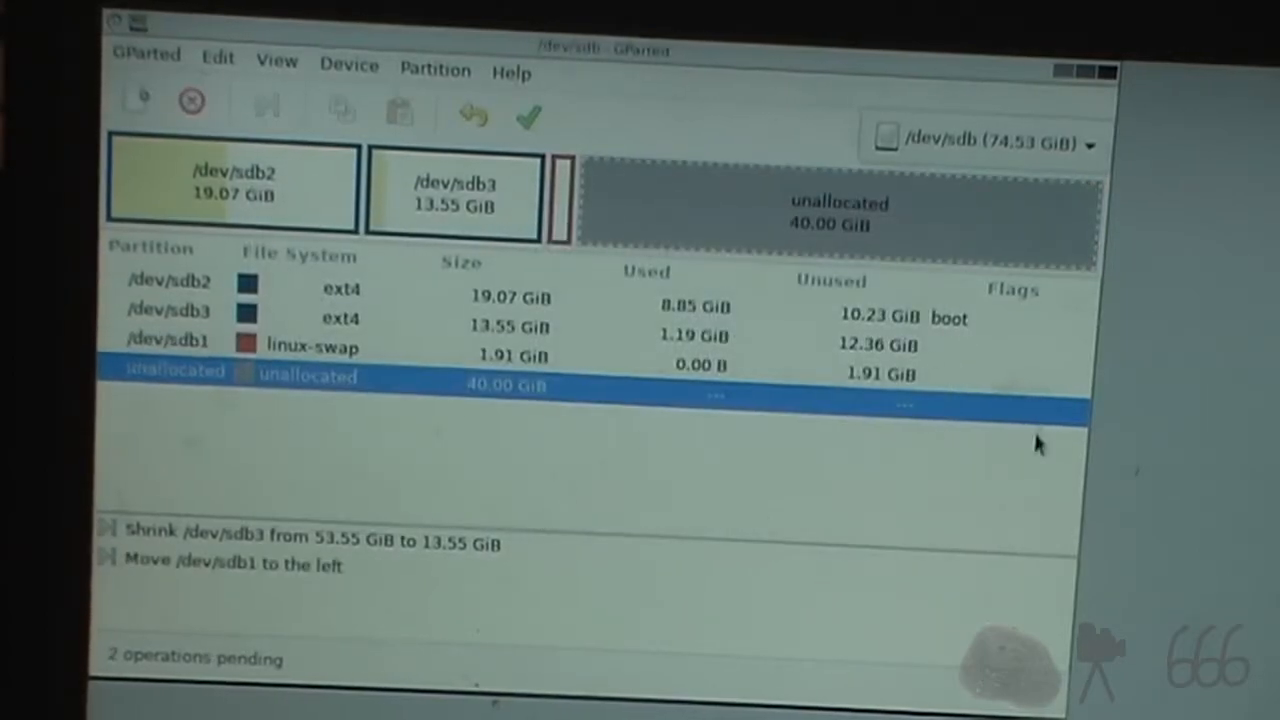
pyautogui.click(528, 116)
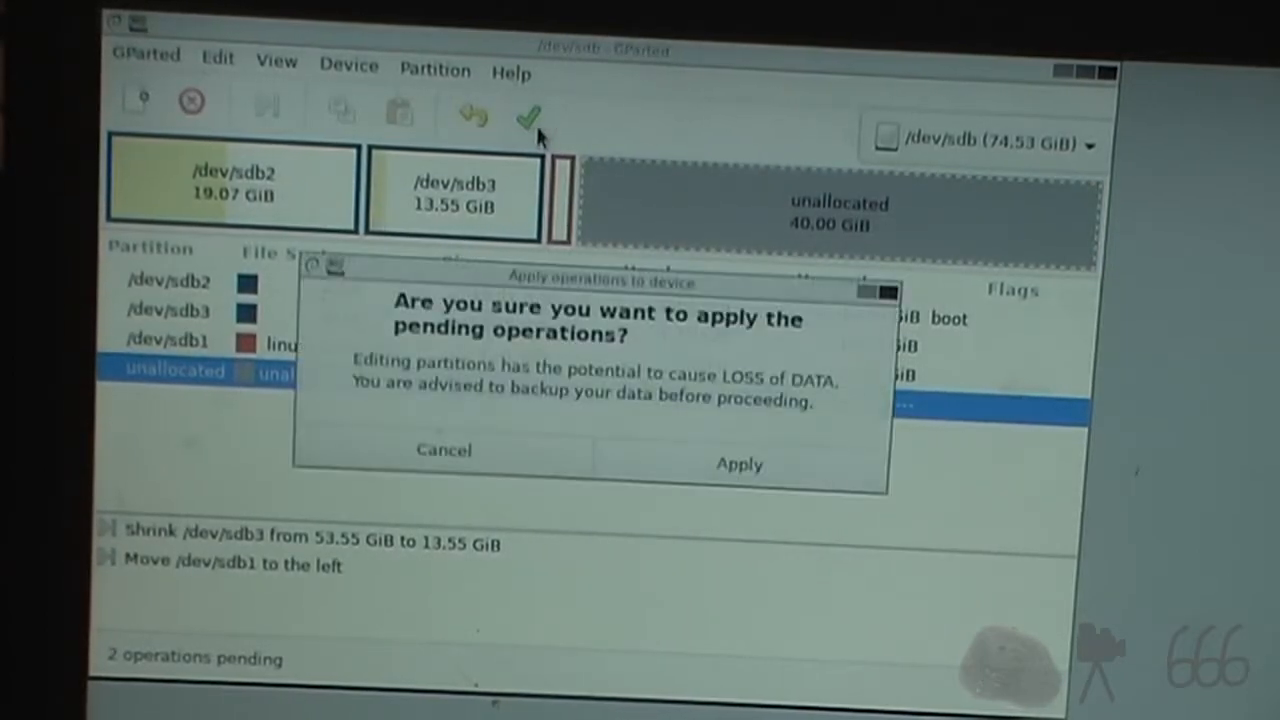
# - Apply the sdb3 shrink and swap move despite the data-loss warning, then close GParted
pyautogui.click(738, 464)
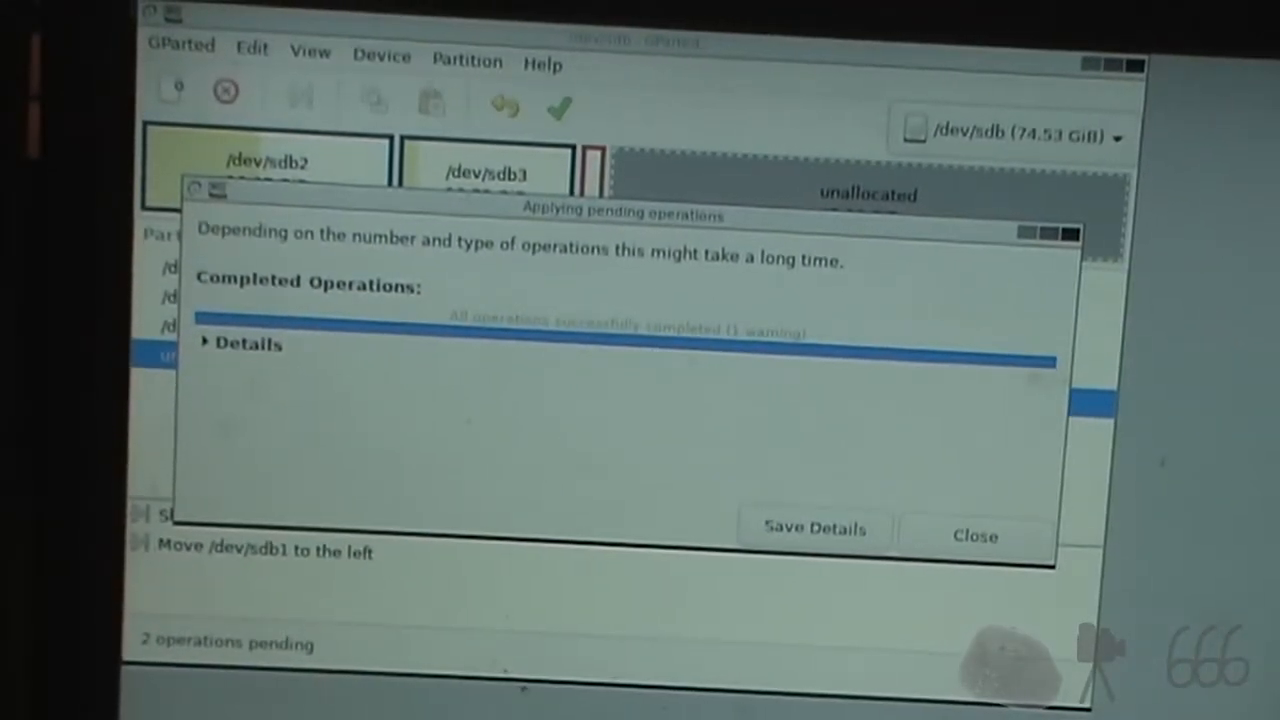
pyautogui.click(974, 532)
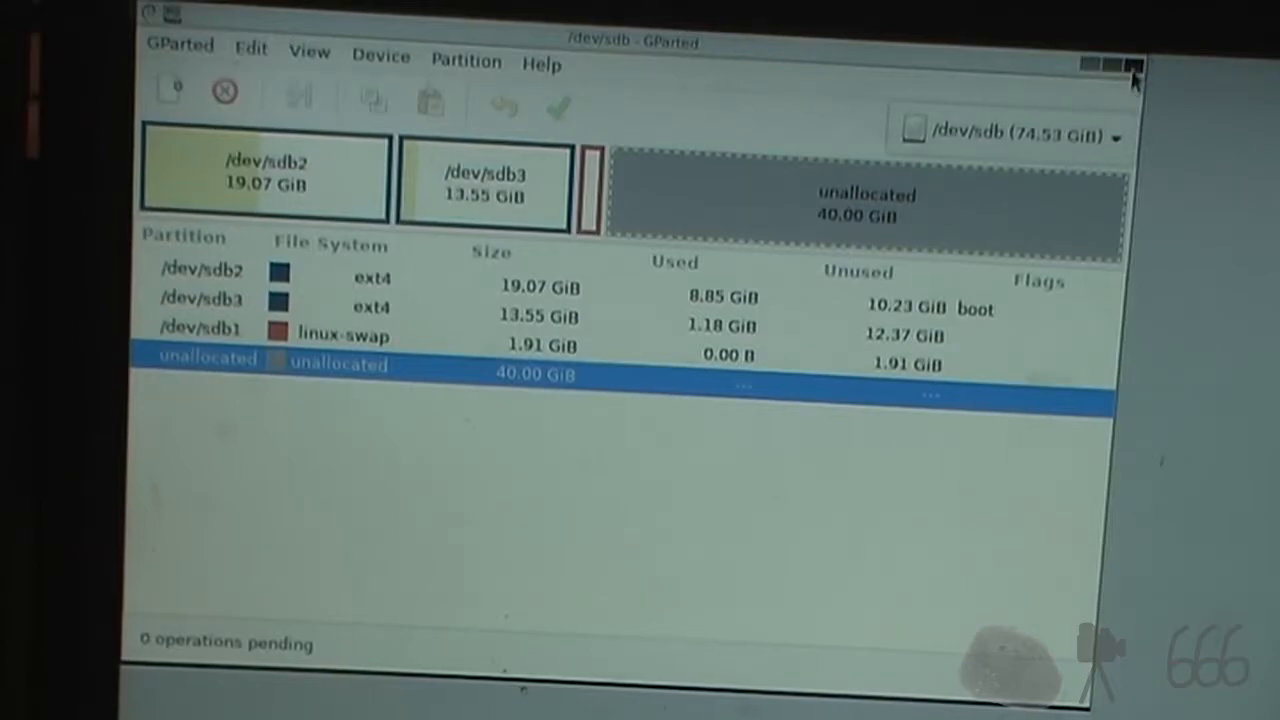
pyautogui.click(1128, 62)
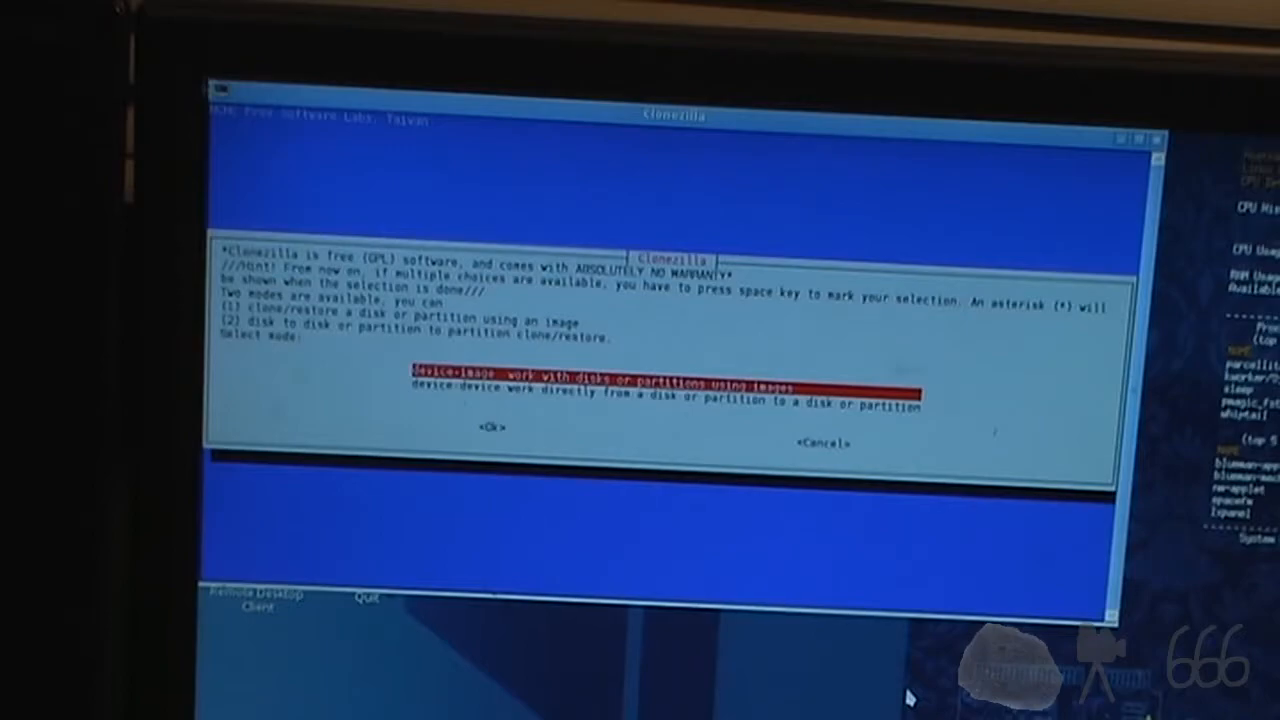
# - Choose device-device mode and disk_to_local_disk cloning, reaching the source disk choice
pyautogui.press('Down')
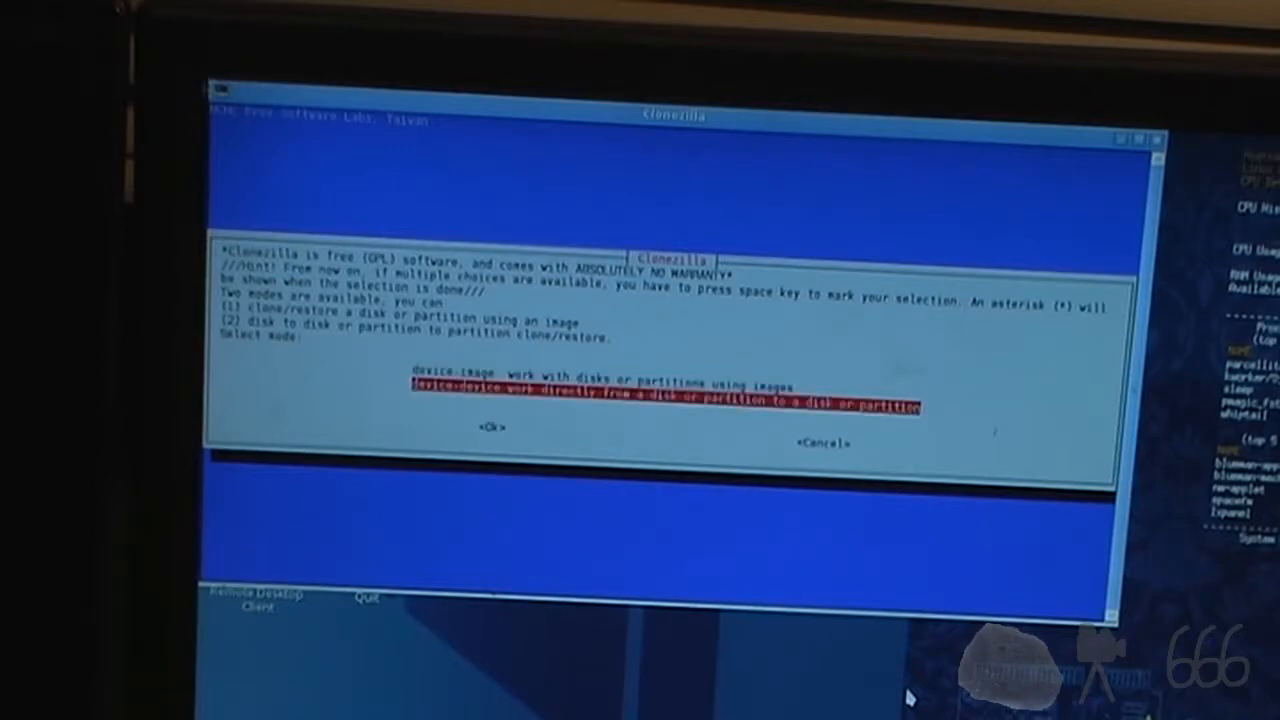
pyautogui.click(490, 426)
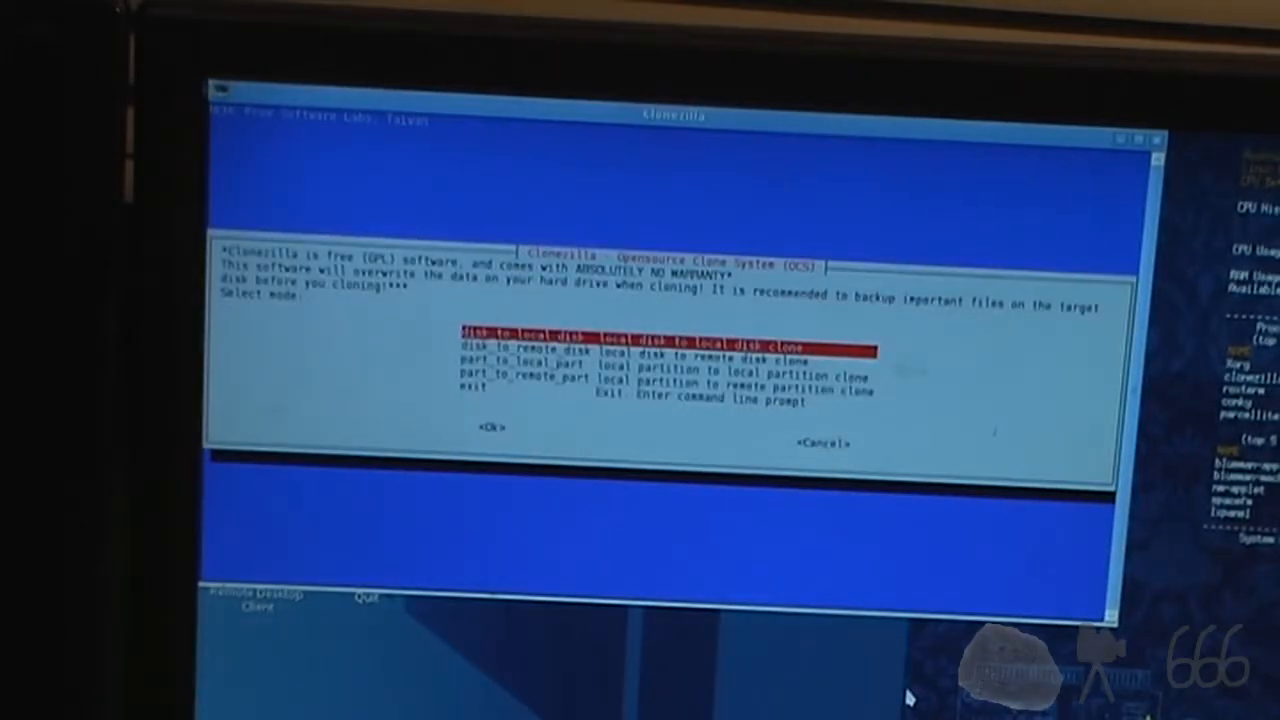
pyautogui.click(492, 426)
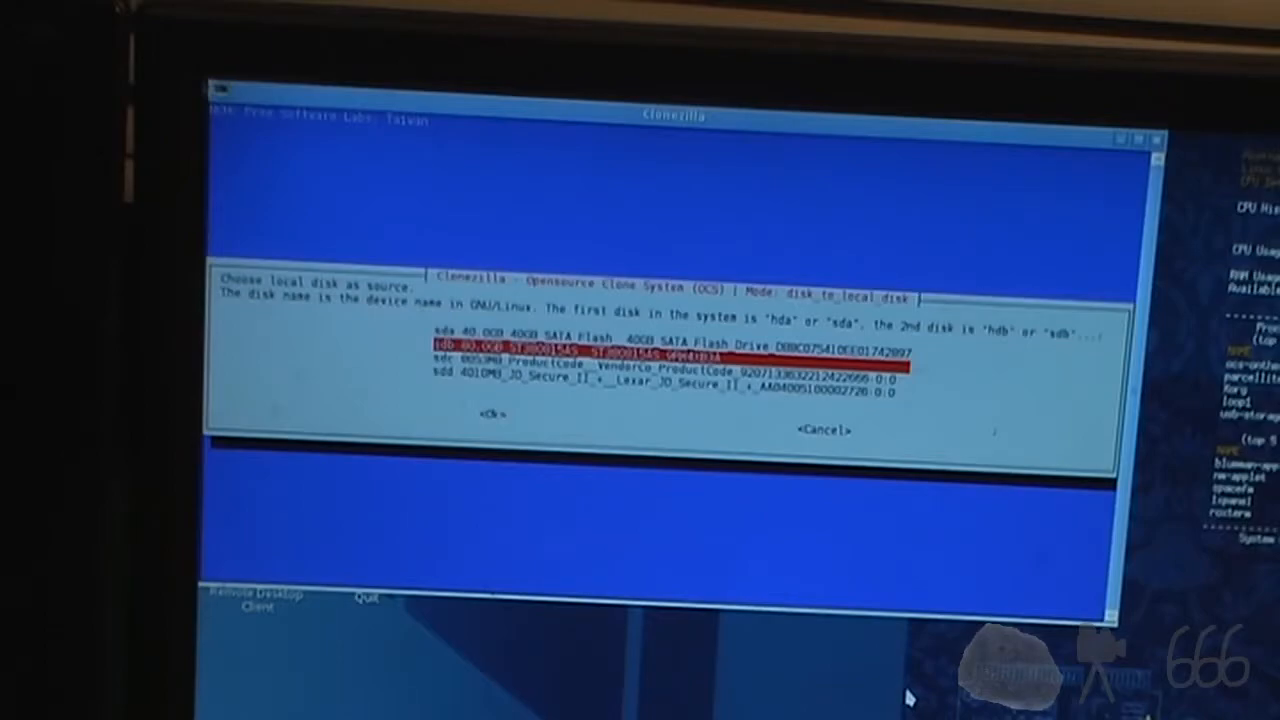
pyautogui.click(492, 412)
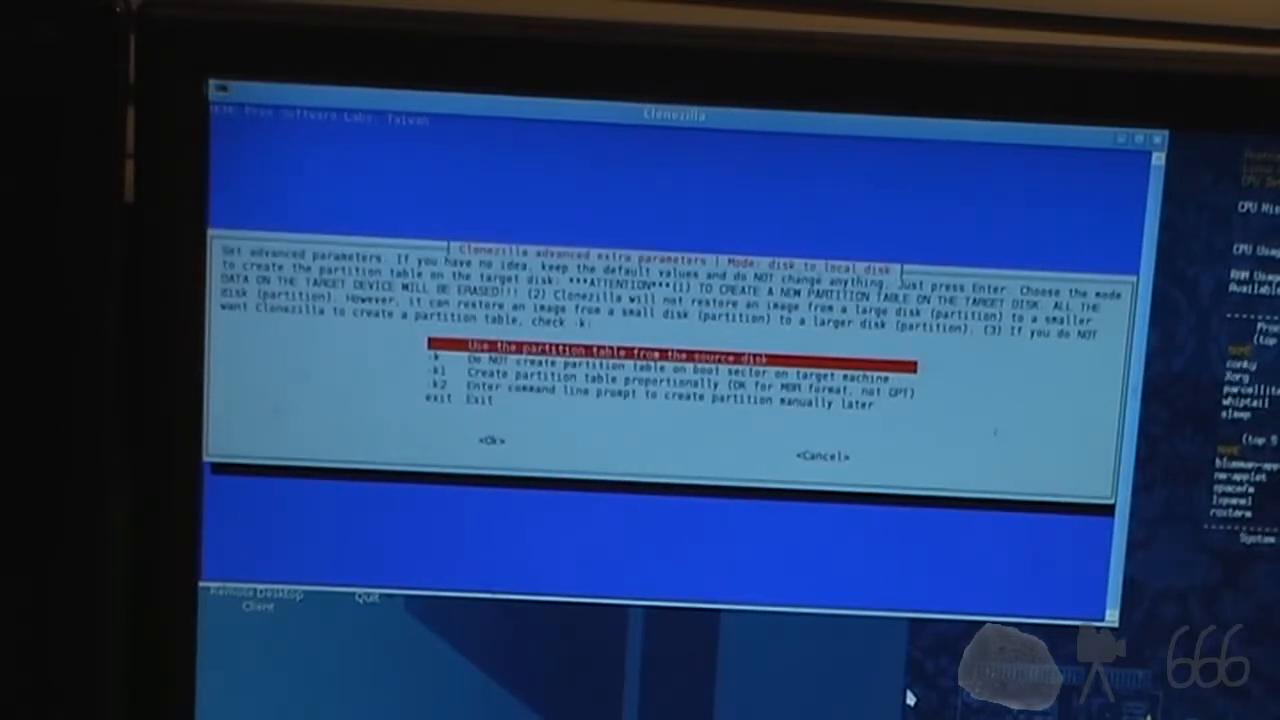
# - Confirm the source disk and continue to the advanced clone parameters
pyautogui.click(492, 440)
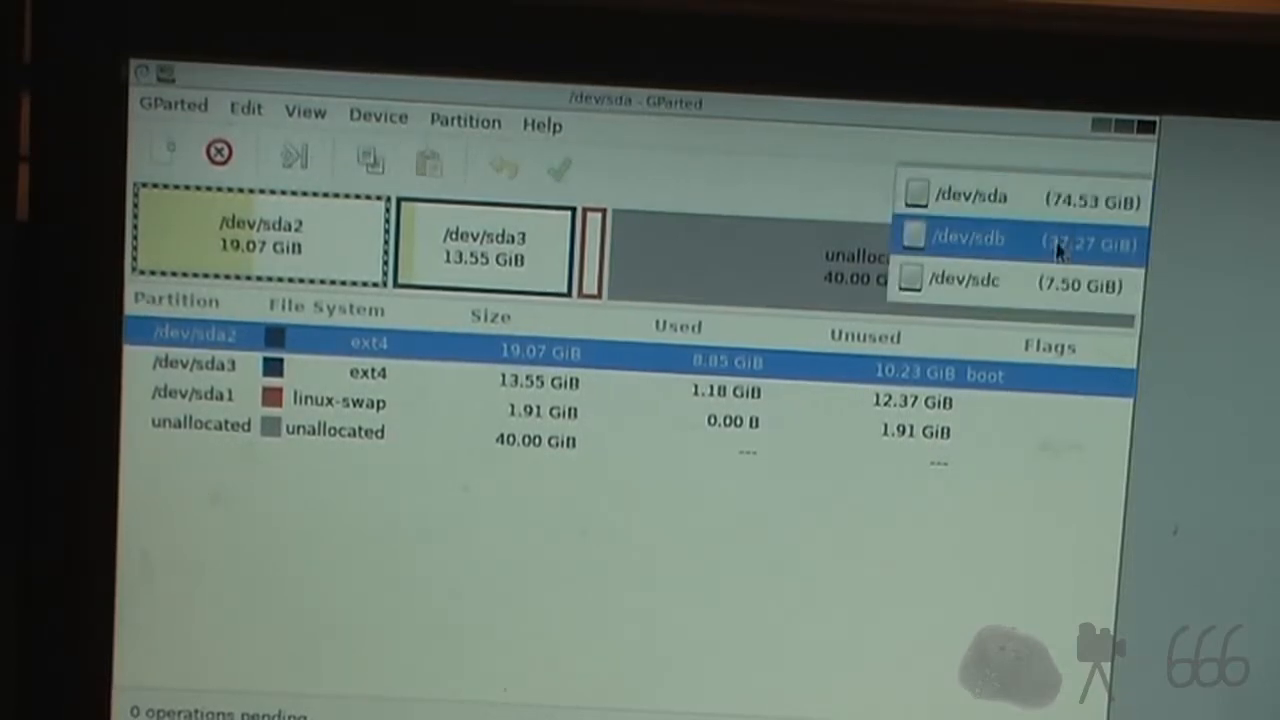
# - Paste copies of /dev/sda2 and /dev/sda3 into the free space on /dev/sdb
pyautogui.click(964, 238)
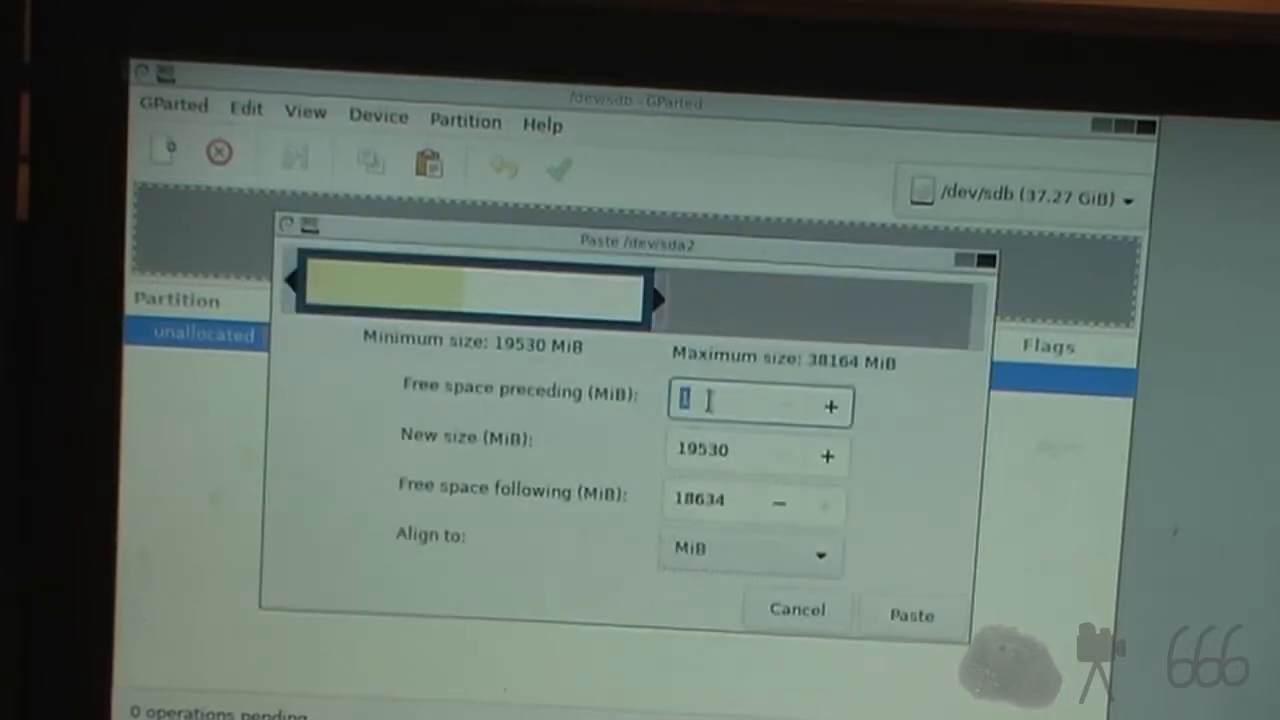
pyautogui.click(910, 612)
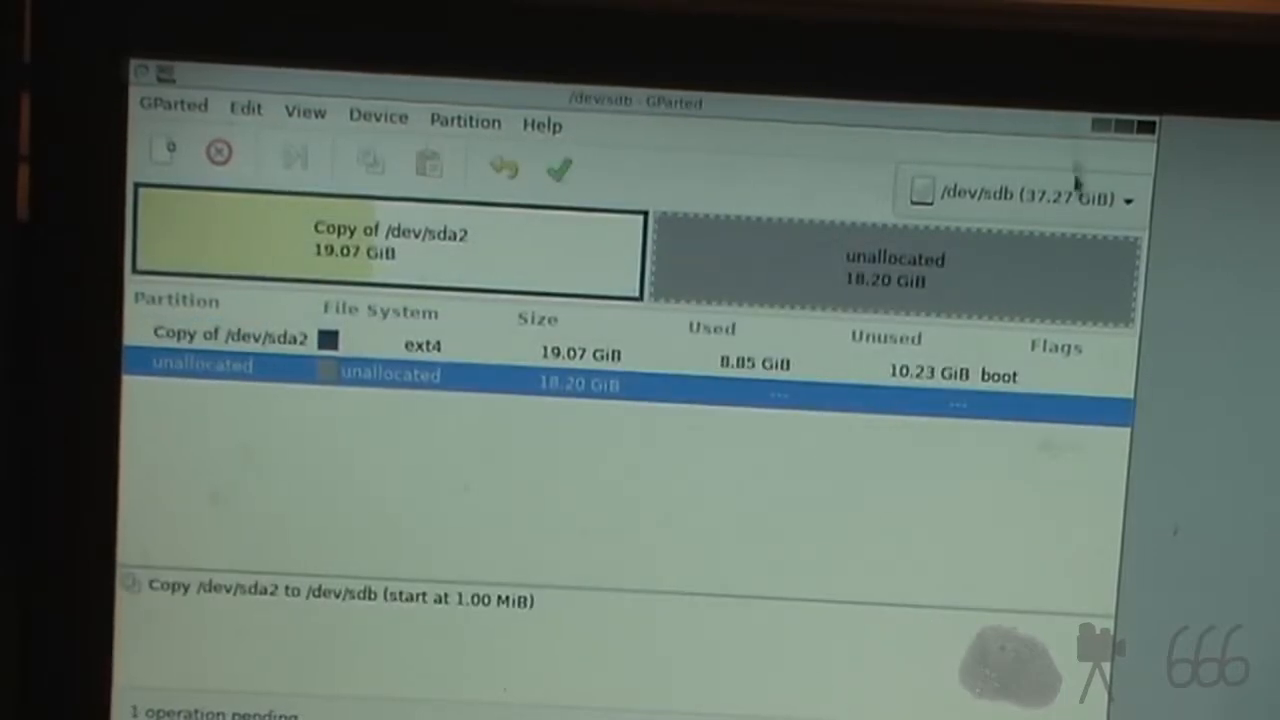
pyautogui.click(1020, 196)
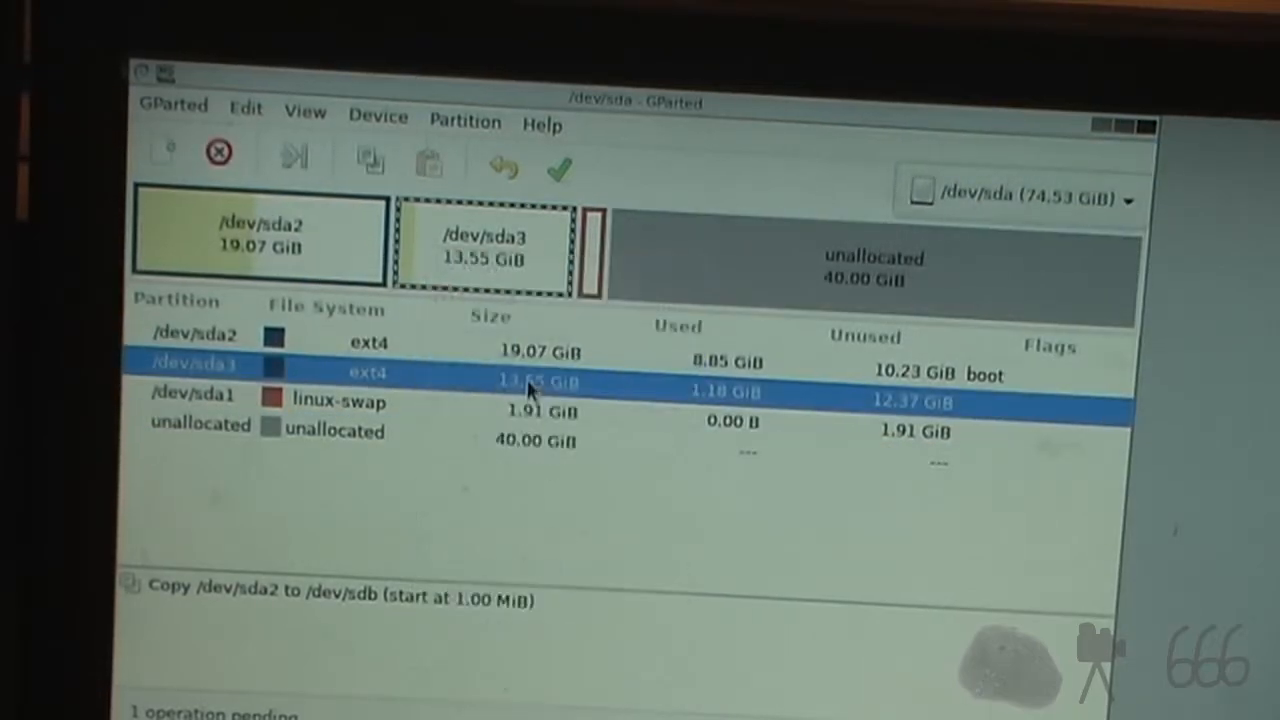
pyautogui.rightClick(896, 258)
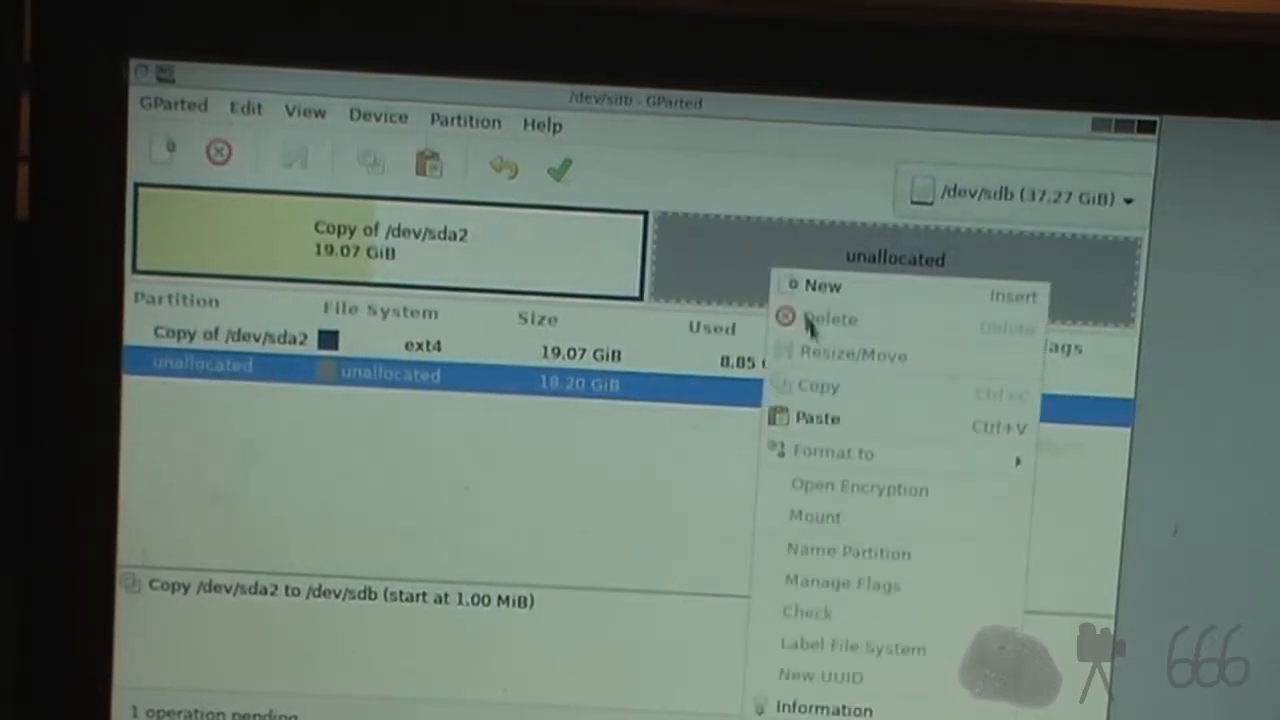
pyautogui.click(816, 418)
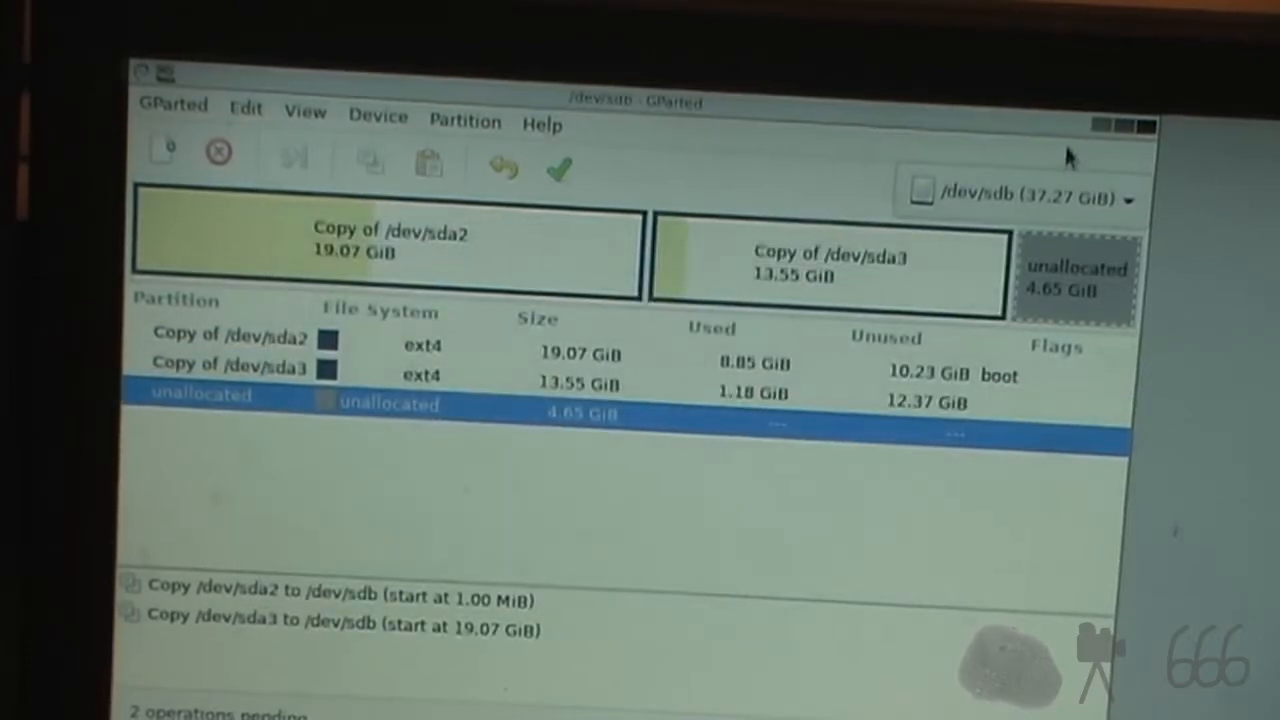
pyautogui.click(1020, 196)
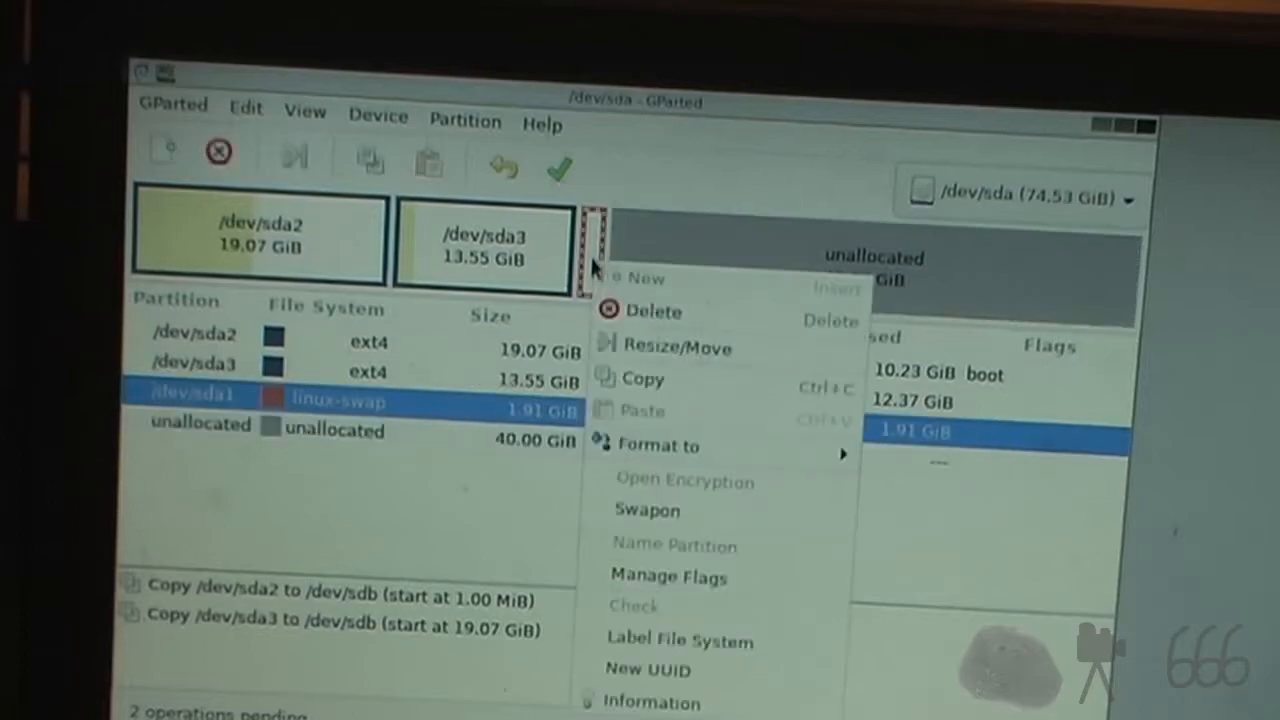
# - Copy the swap partition /dev/sda1 into the remaining unallocated space on /dev/sdb and apply all three copies
pyautogui.click(1016, 196)
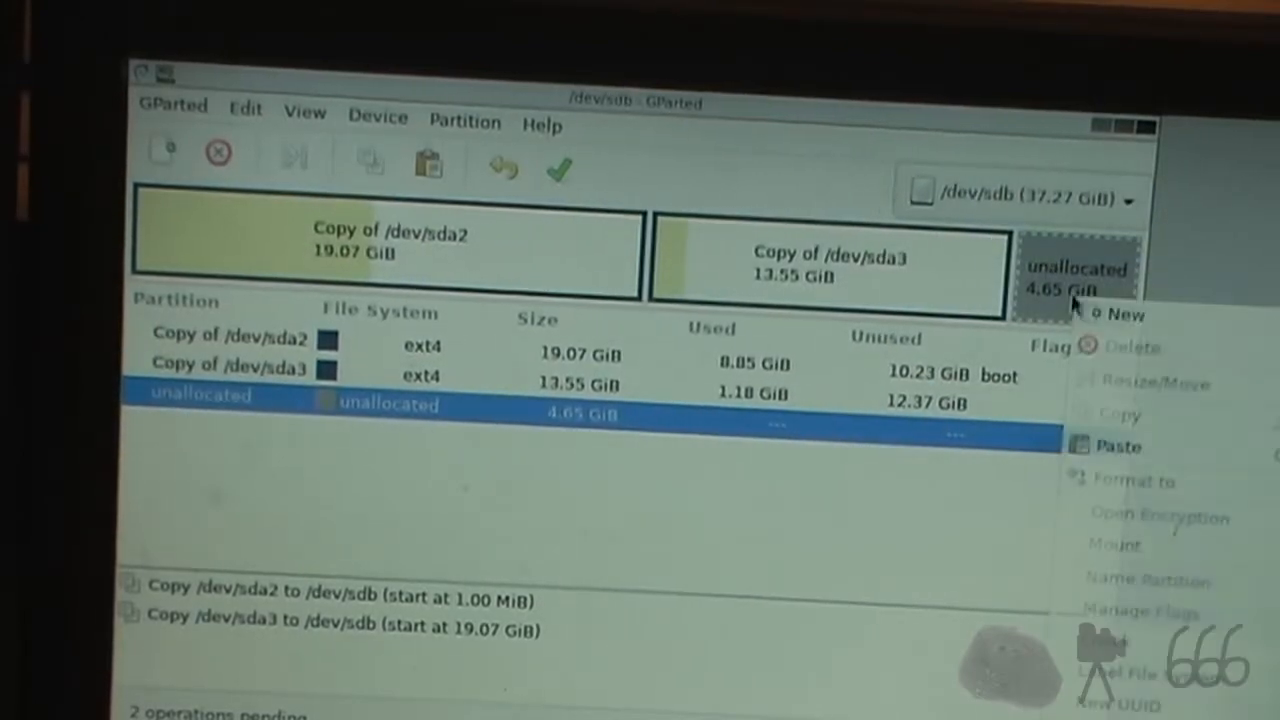
pyautogui.click(1118, 446)
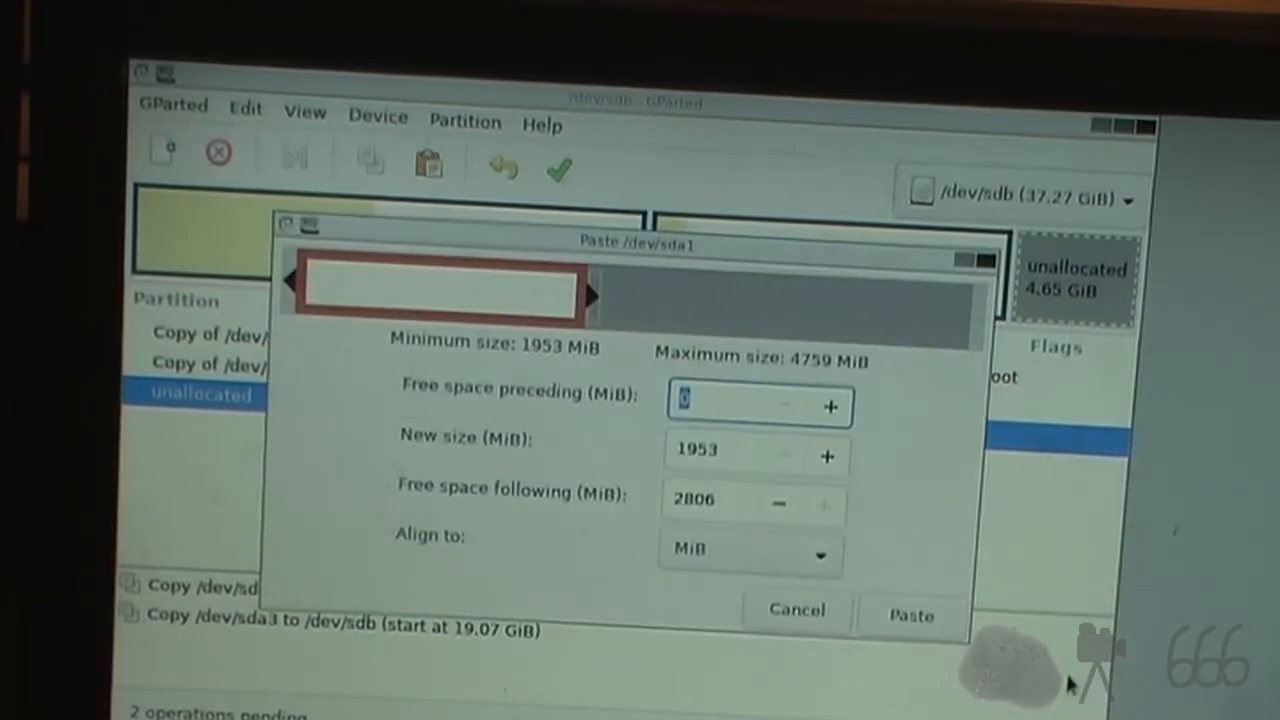
pyautogui.click(910, 616)
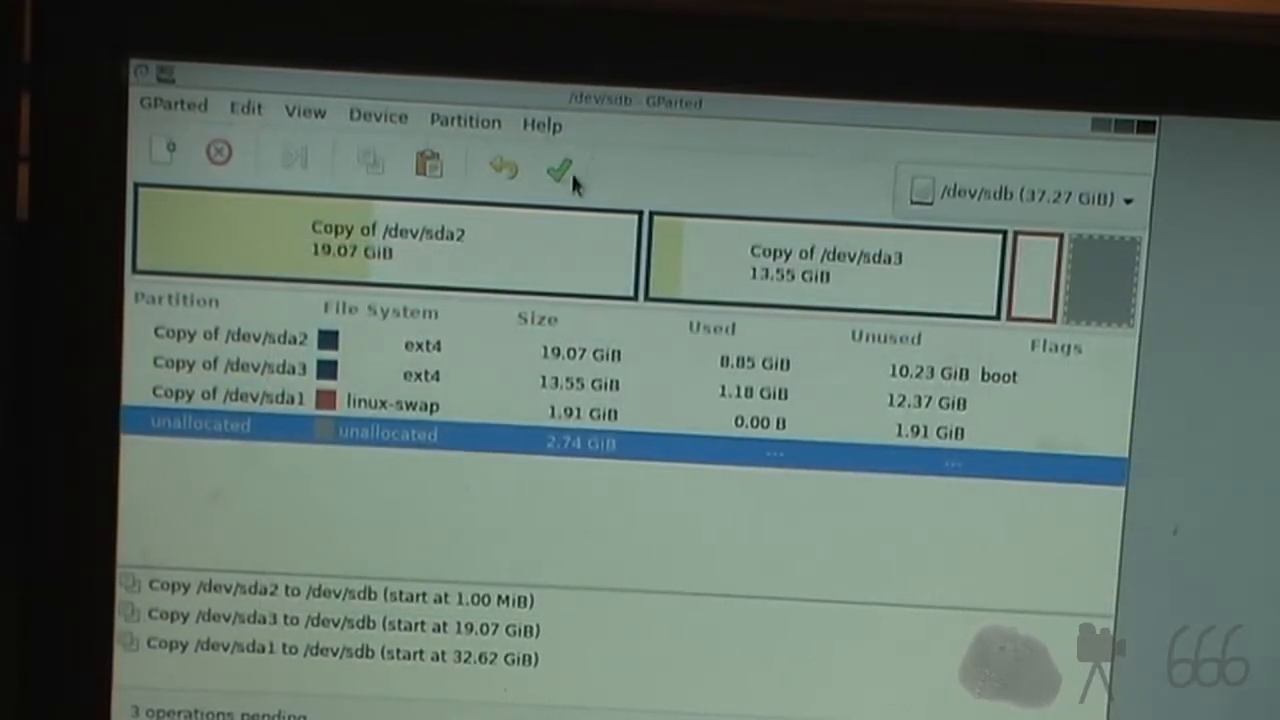
pyautogui.click(560, 168)
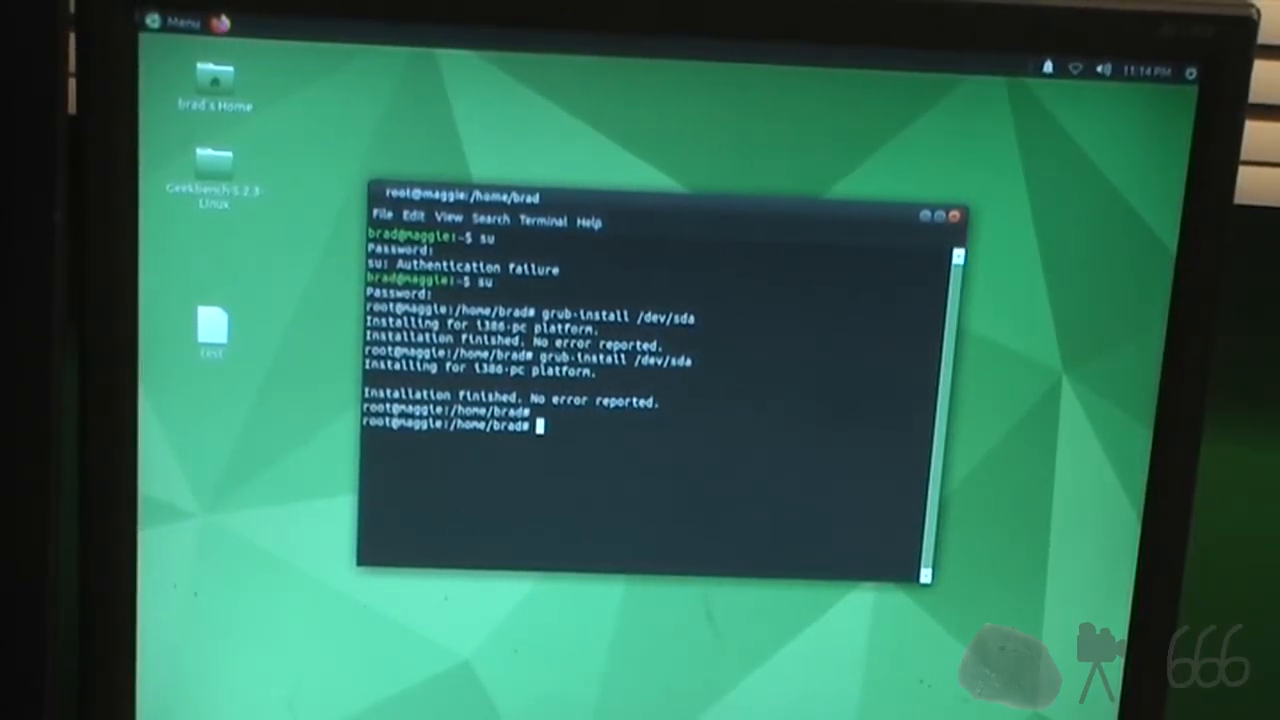
# - Restart the computer from the system menu's Shut Down dialog
pyautogui.click(1188, 68)
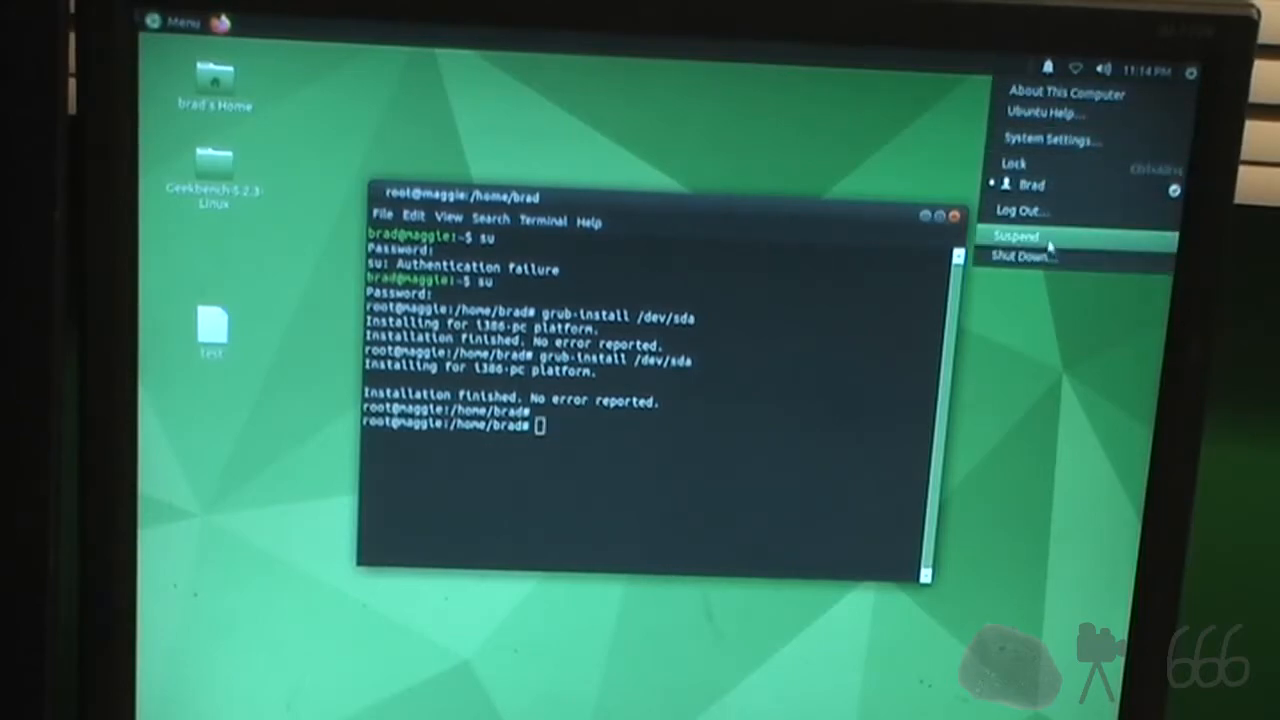
pyautogui.click(1020, 256)
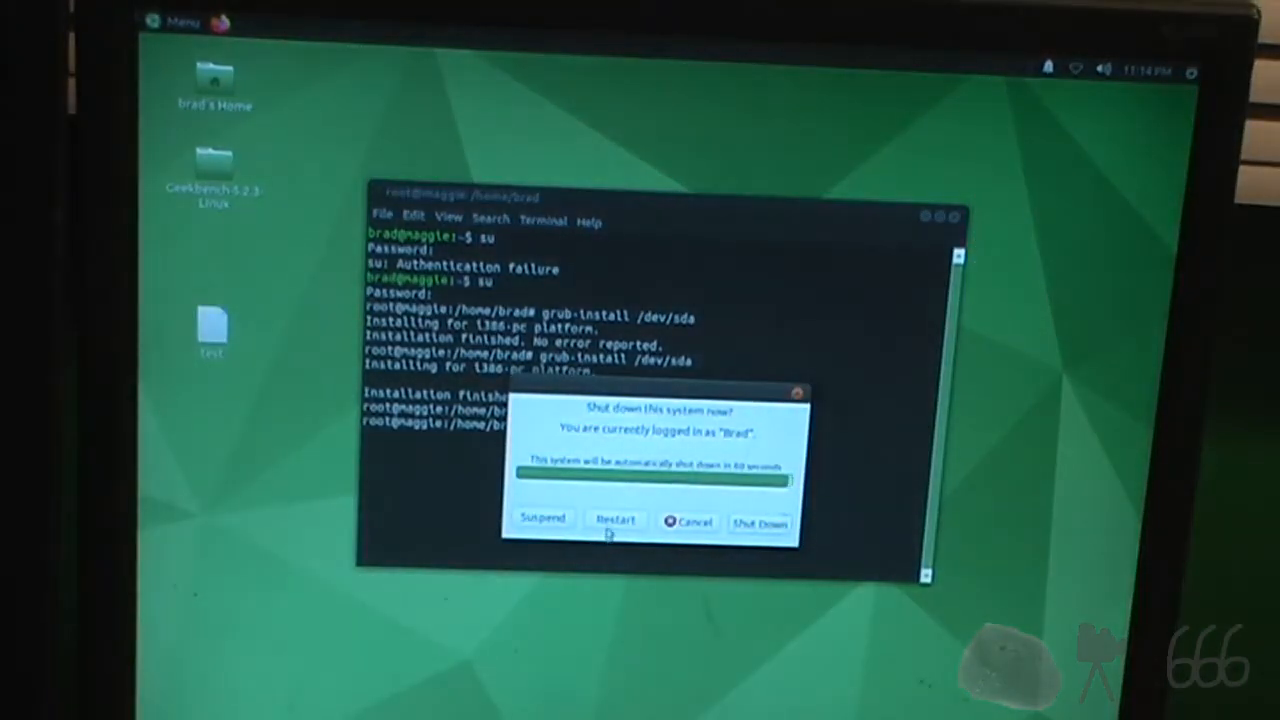
pyautogui.click(616, 520)
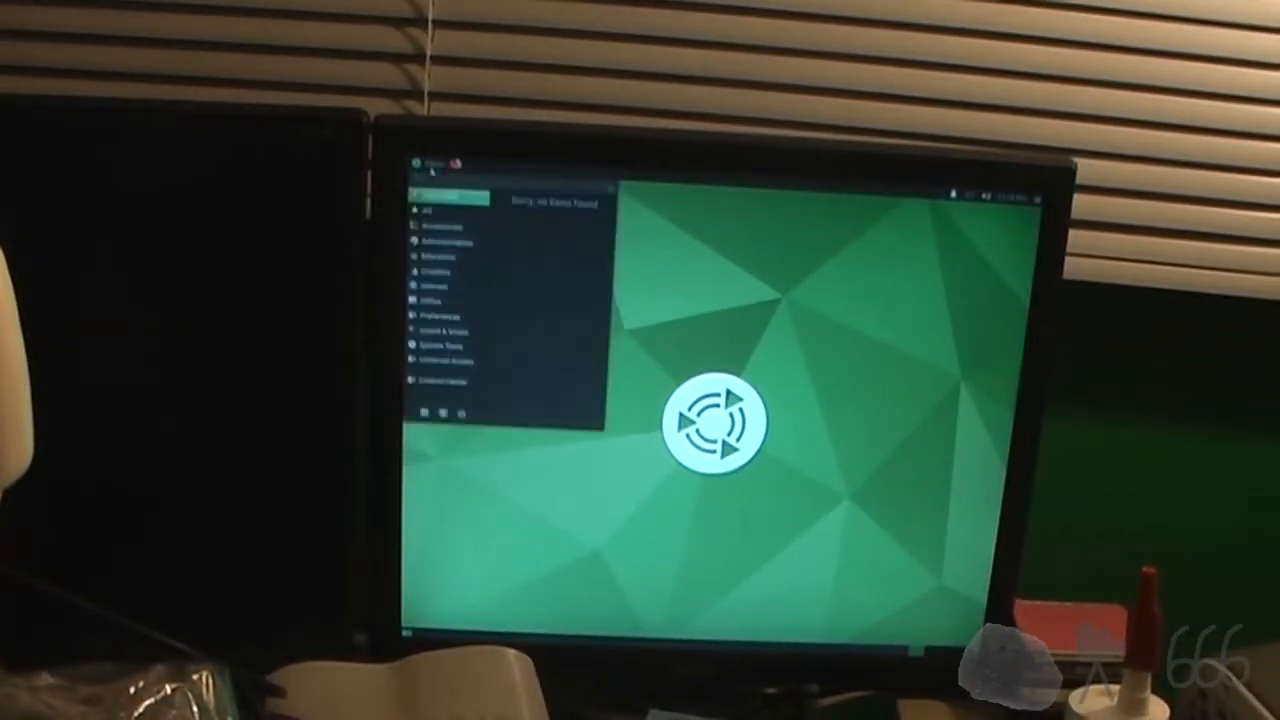
# - Retry fetching repositories, restart for updated software, and install the listed kernel package updates
pyautogui.click(444, 240)
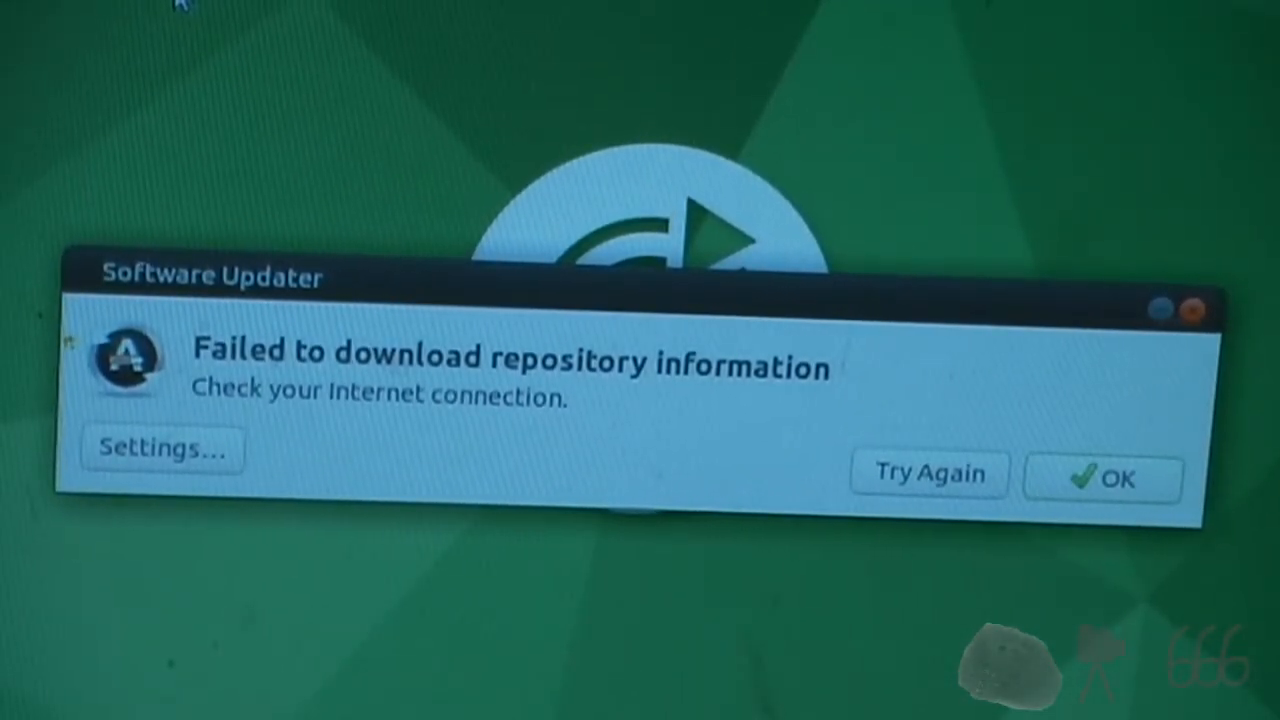
pyautogui.click(928, 472)
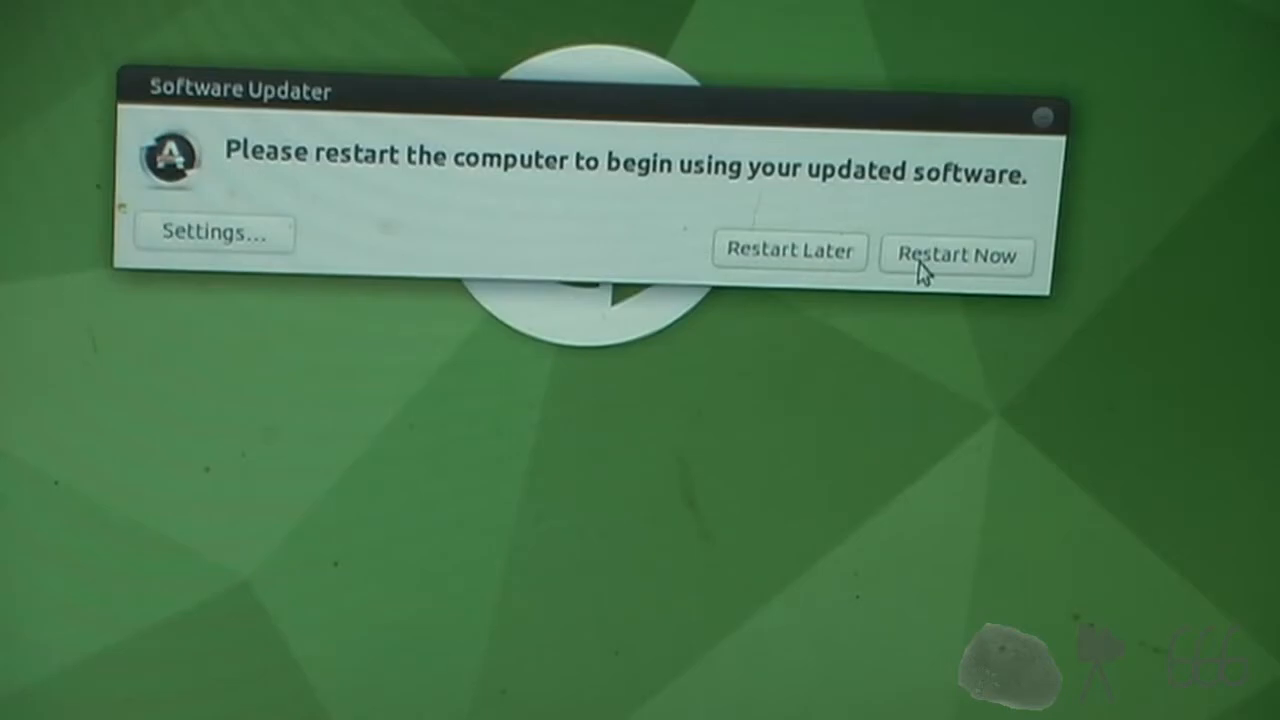
pyautogui.click(956, 256)
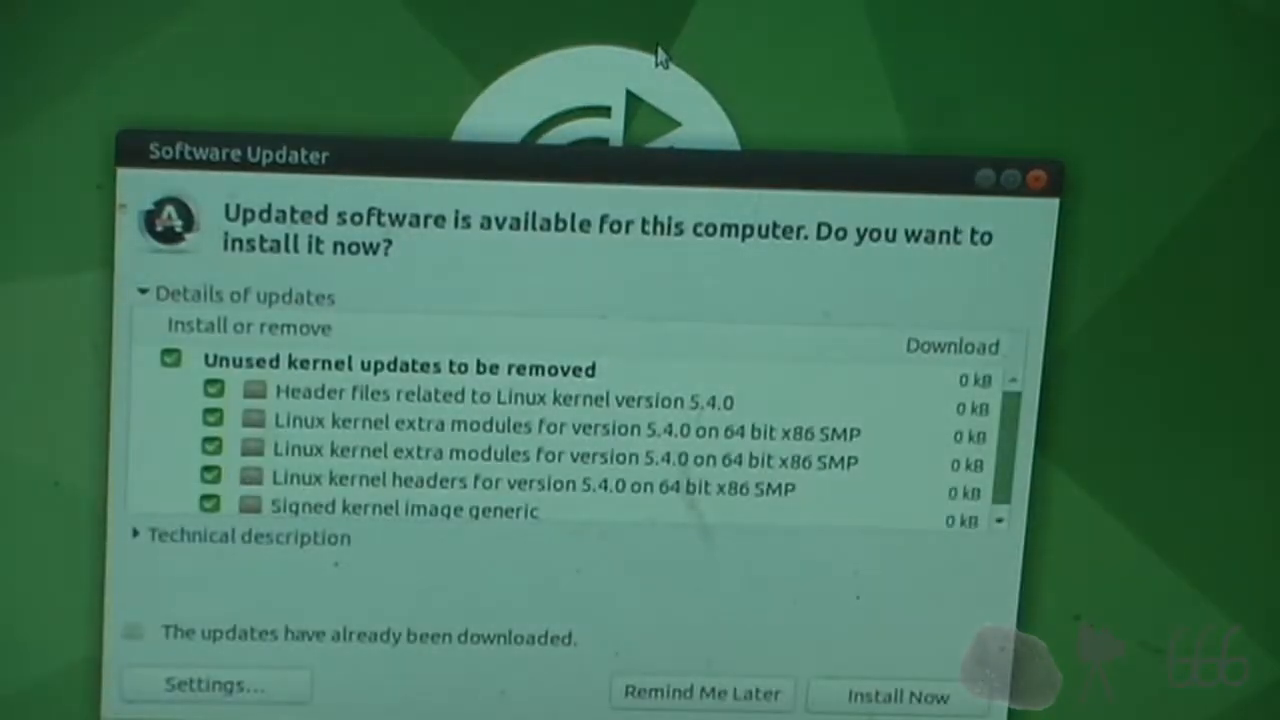
pyautogui.moveTo(660, 56)
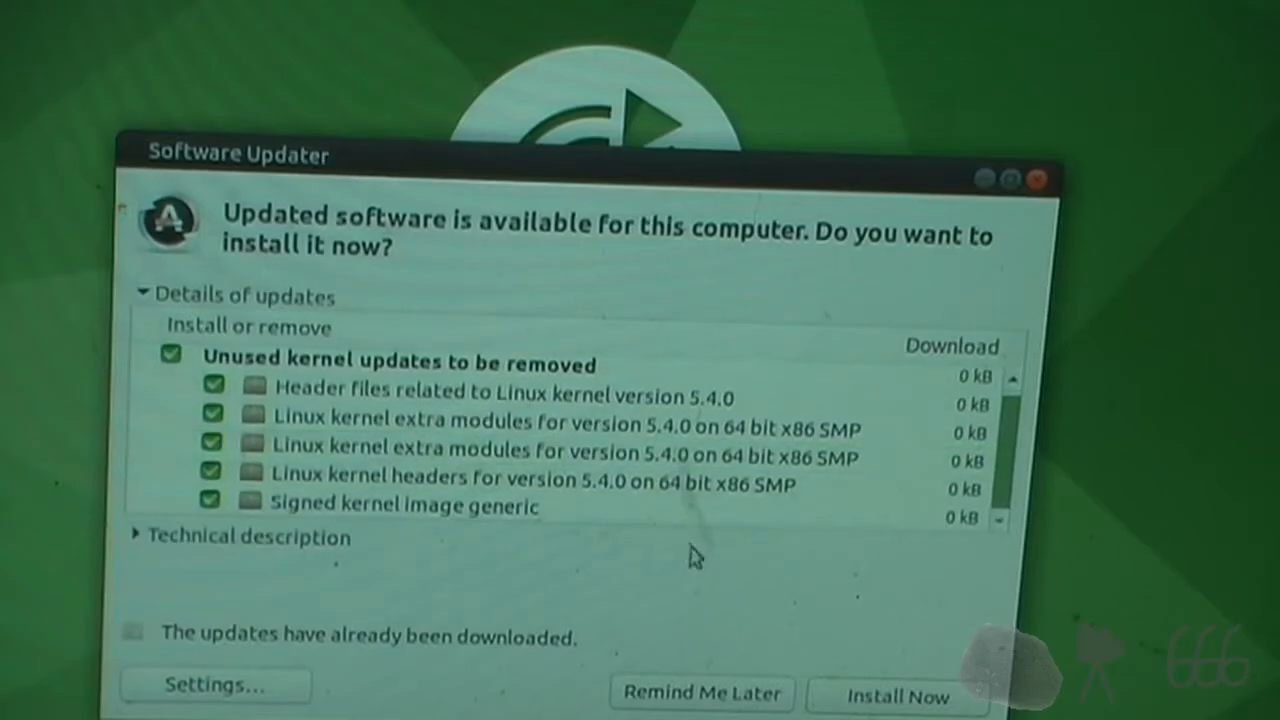
pyautogui.click(896, 696)
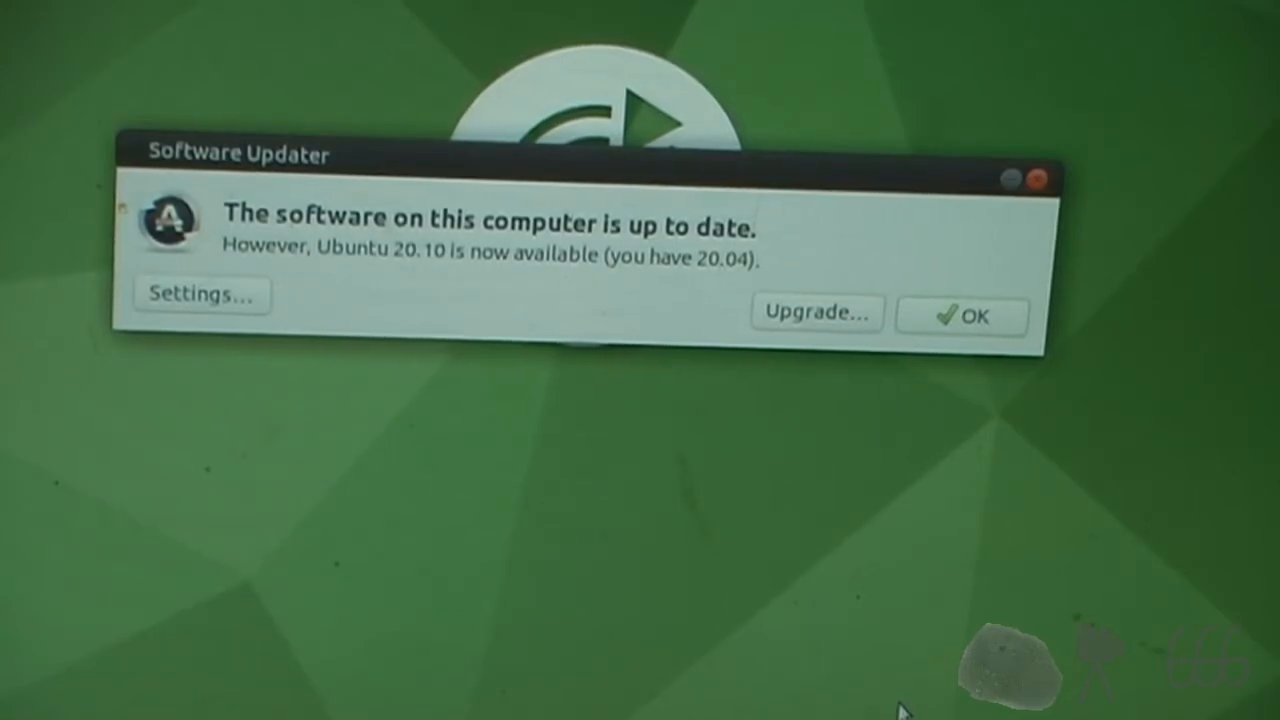
pyautogui.moveTo(692, 312)
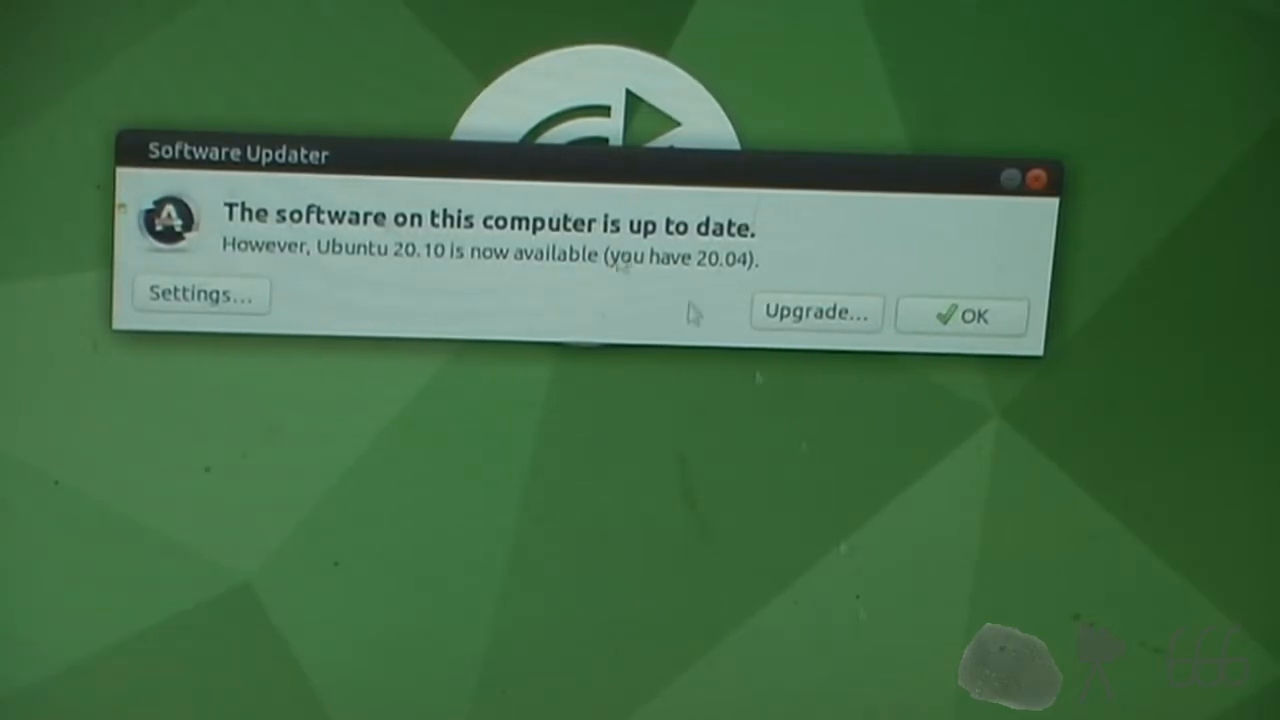
# - Accept the Ubuntu 20.10 upgrade offer and confirm it from the release notes page
pyautogui.click(814, 312)
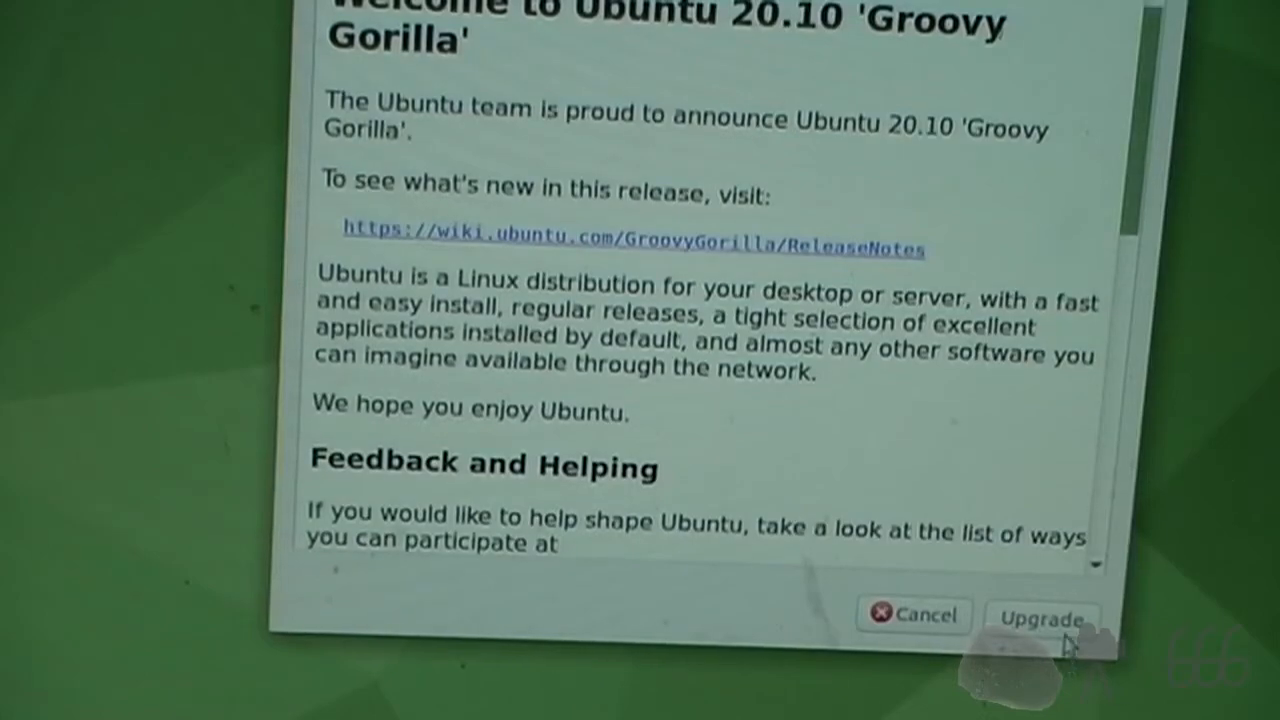
pyautogui.click(1040, 618)
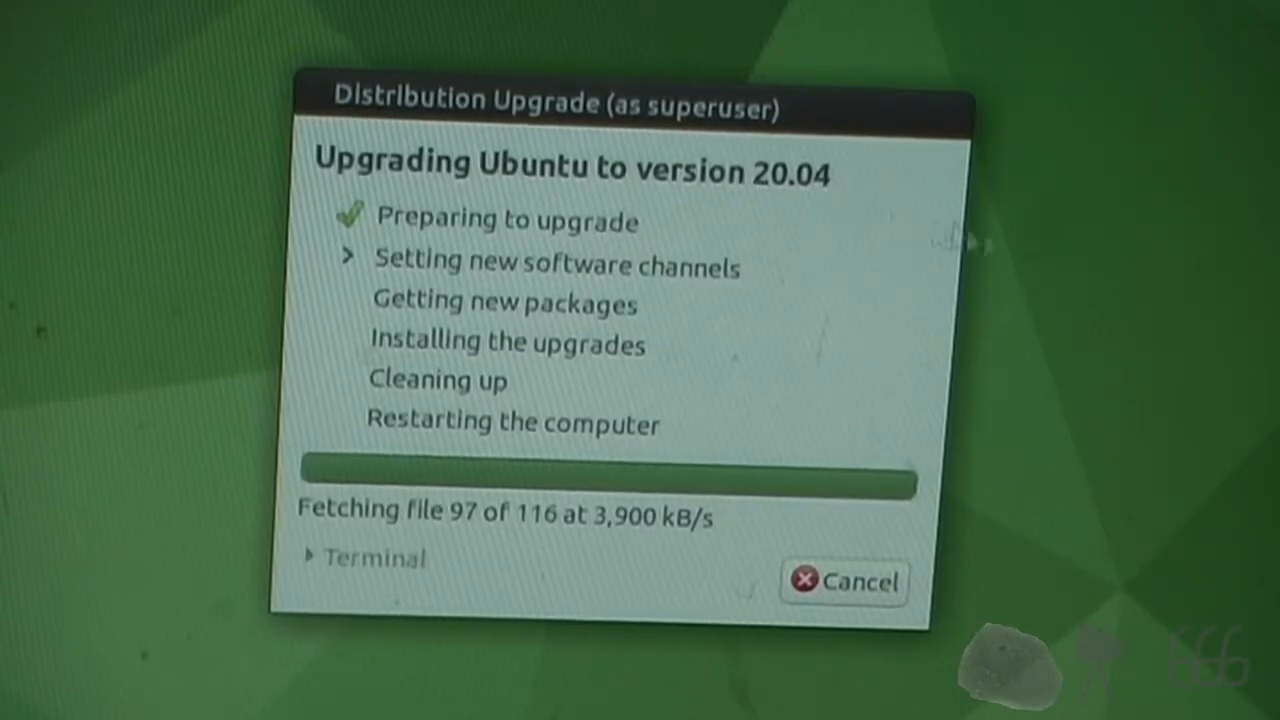
pyautogui.moveTo(1050, 450)
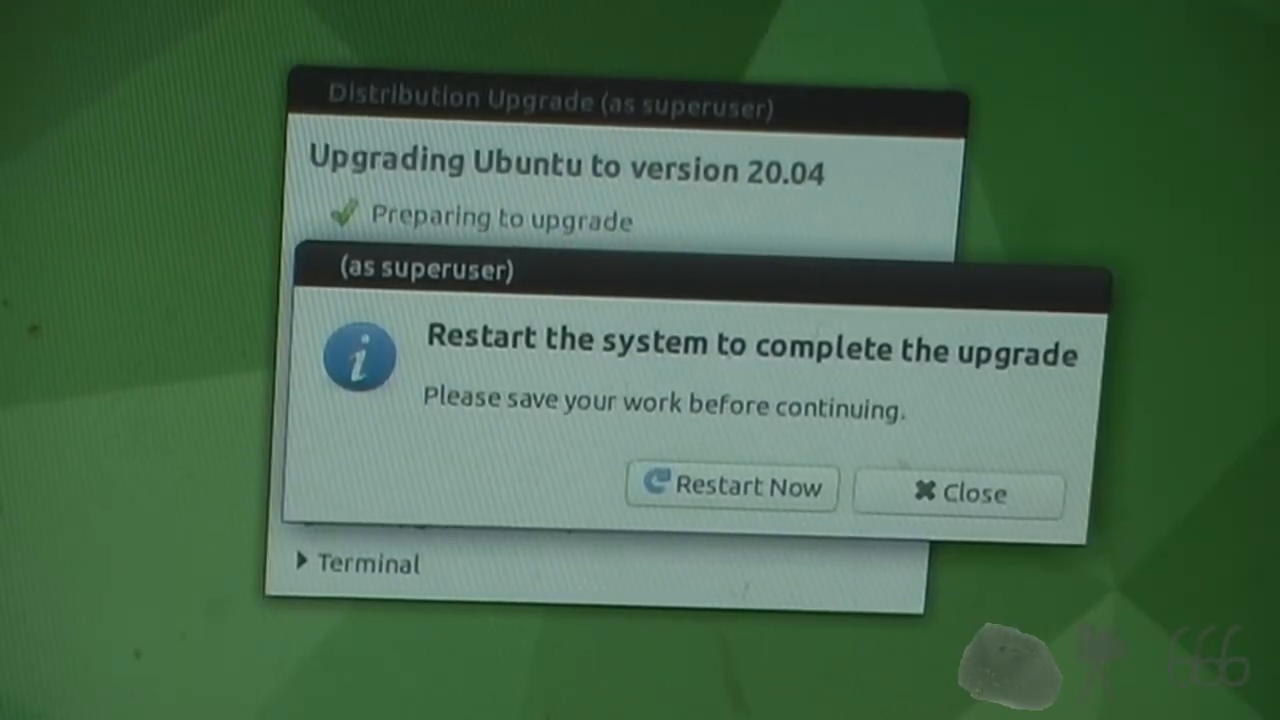
# - Restart after the upgrade completes so the system comes up as Ubuntu 20.10
pyautogui.click(732, 488)
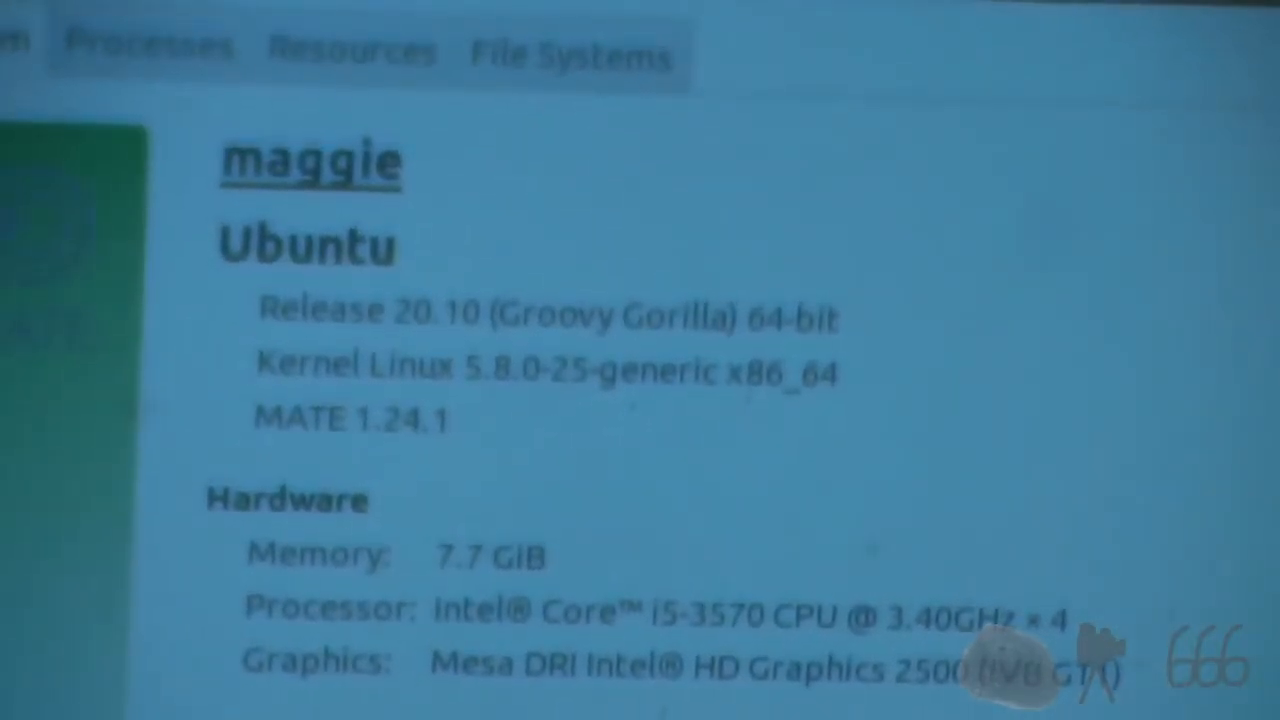
pyautogui.scroll(-3)
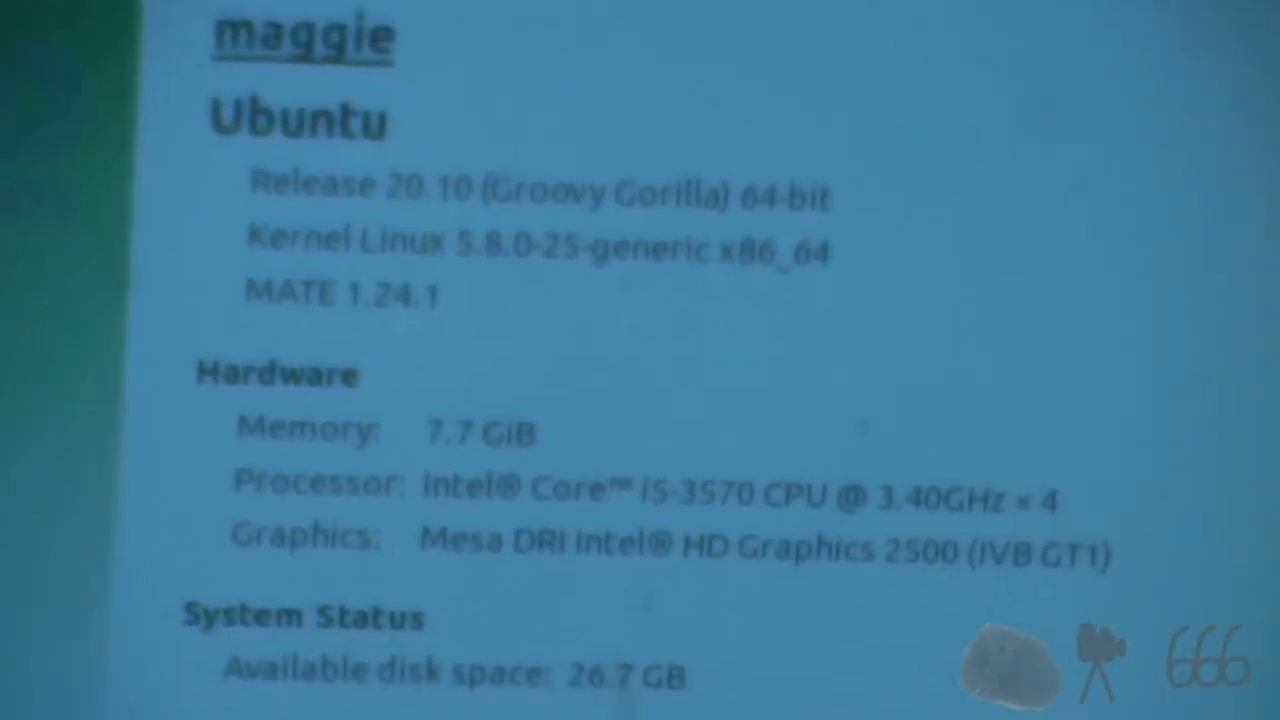